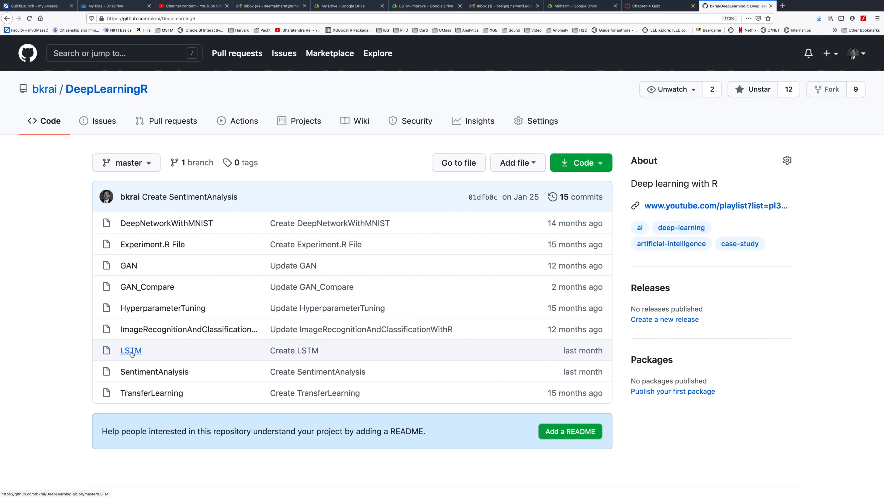
Step: View the LSTM script's R keras code in the DeepLearningR repository
{"action": "left_click", "coordinate": [130, 351]}
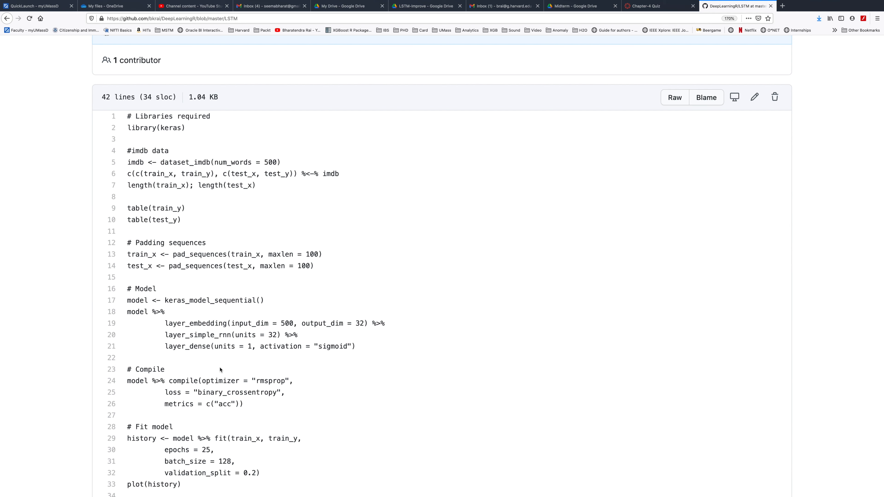
{"action": "mouse_move", "coordinate": [151, 162]}
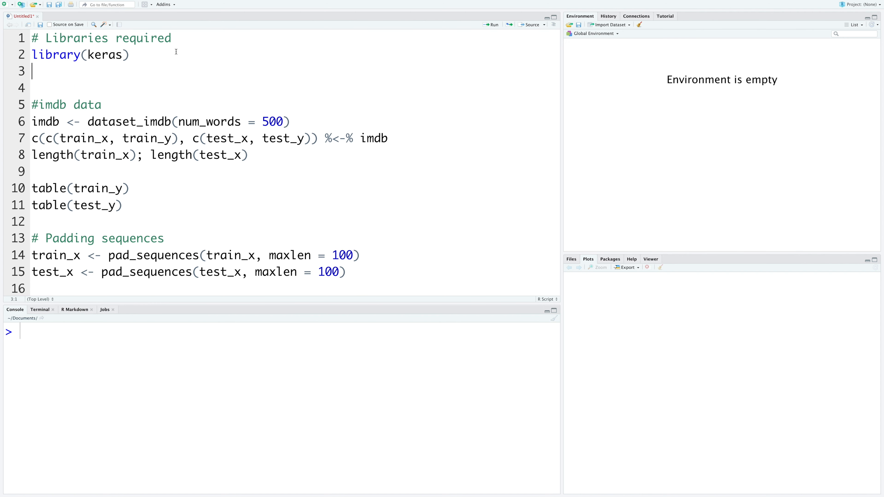
Step: Add library(tfruns) to the pasted LSTM code and select the maxlen value 100 to change it
{"action": "type", "text": "library(tfruns"}
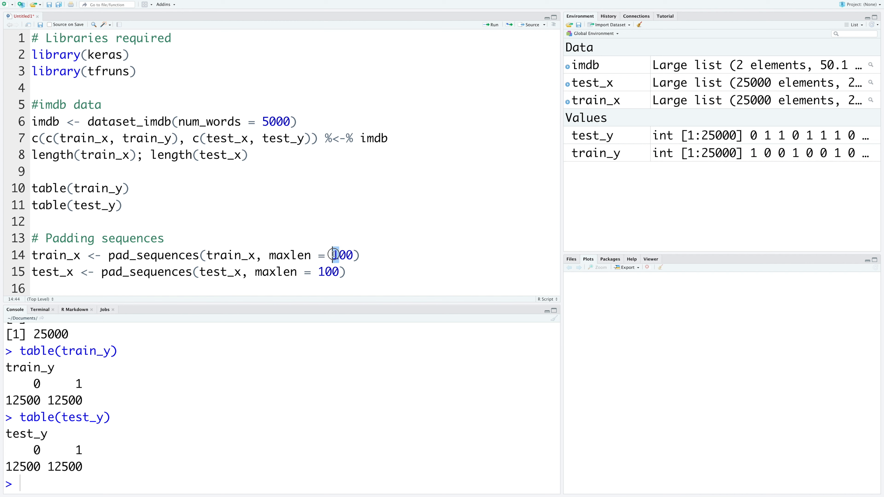
{"action": "double_click", "coordinate": [342, 254]}
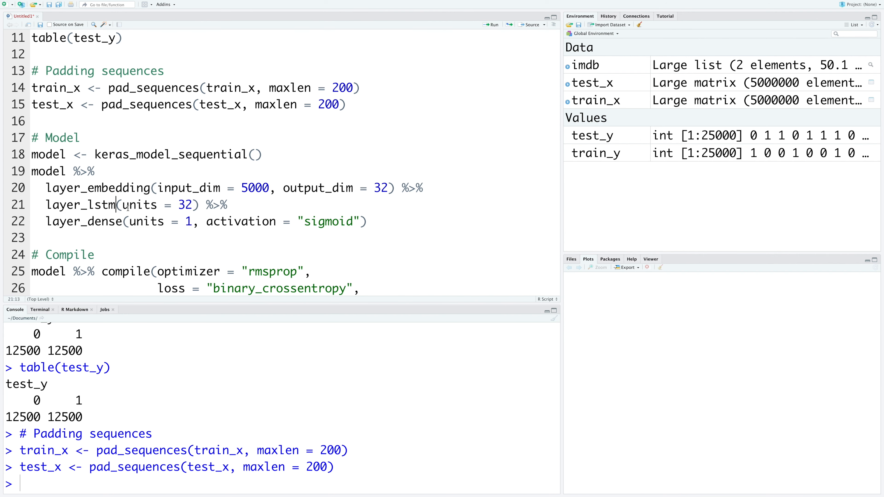
Step: Stack three layer_lstm layers of 32 units, the first two with return_sequences = T
{"action": "left_click", "coordinate": [194, 205]}
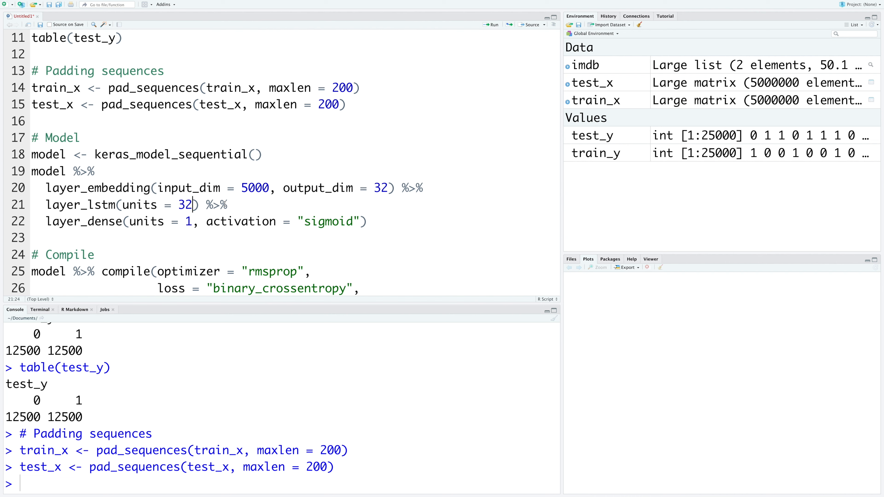
{"action": "type", "text": "return_sequences = T) %>%"}
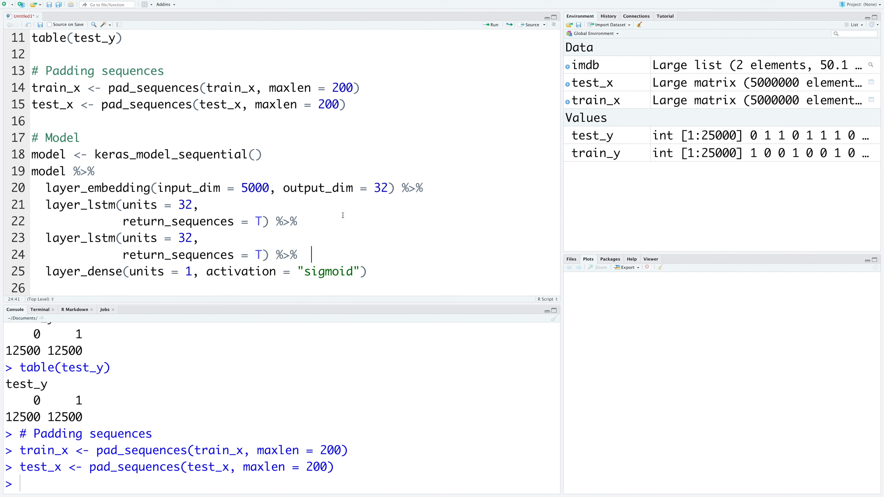
{"action": "type", "text": "layer_lstm(units = 32,"}
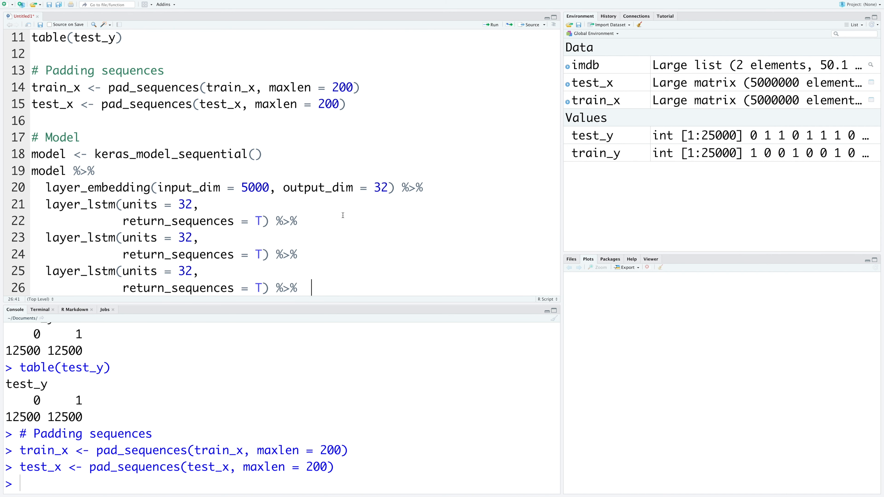
{"action": "double_click", "coordinate": [257, 288]}
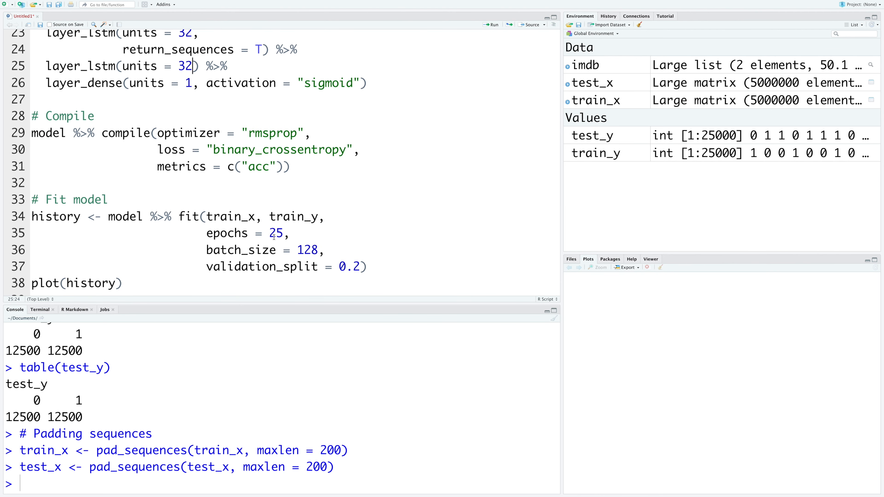
Step: Reduce the training epochs from 25 to 10
{"action": "scroll", "scroll_direction": "down", "scroll_amount": 3}
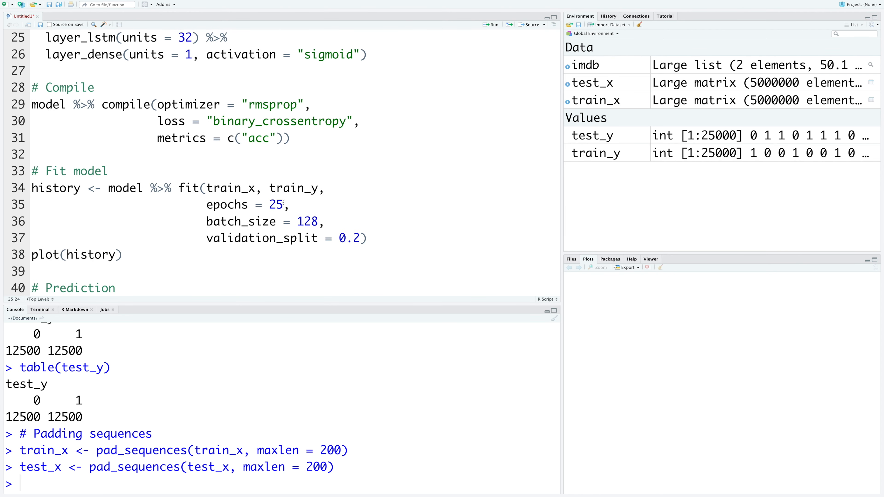
{"action": "double_click", "coordinate": [276, 204]}
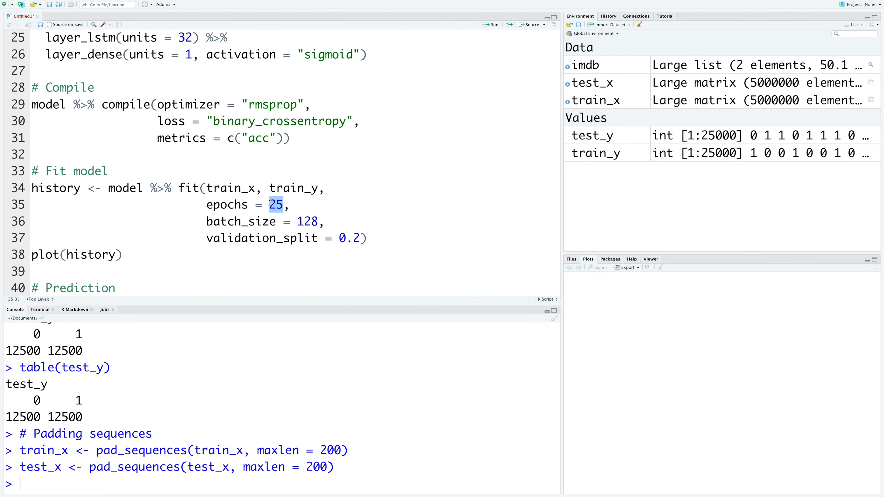
{"action": "type", "text": "10"}
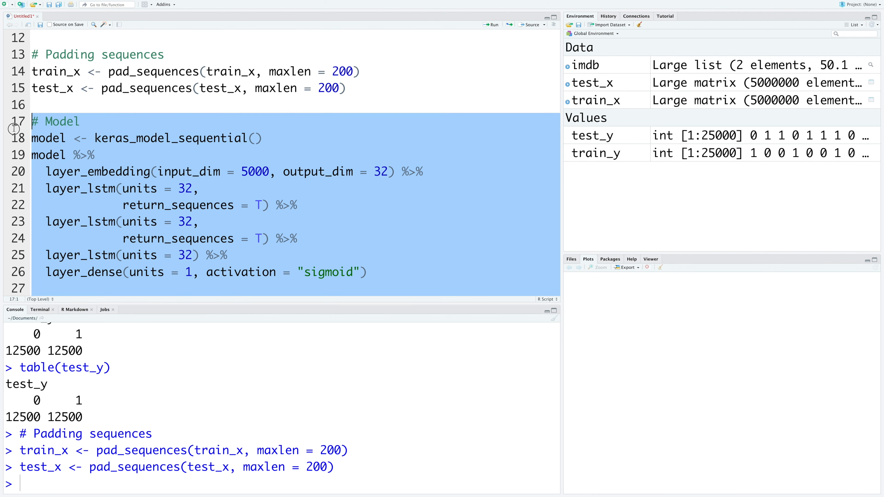
Step: Copy the model, compile and fit code into a new R script
{"action": "left_click", "coordinate": [6, 4]}
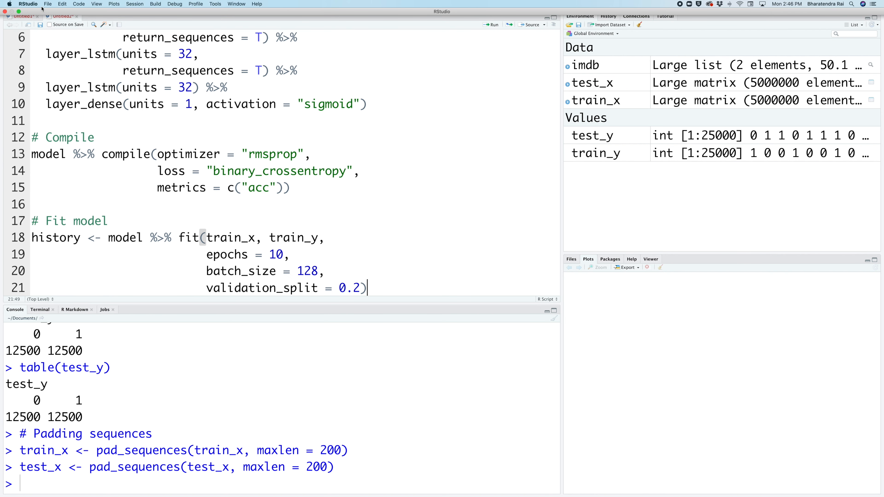
{"action": "left_click", "coordinate": [48, 4]}
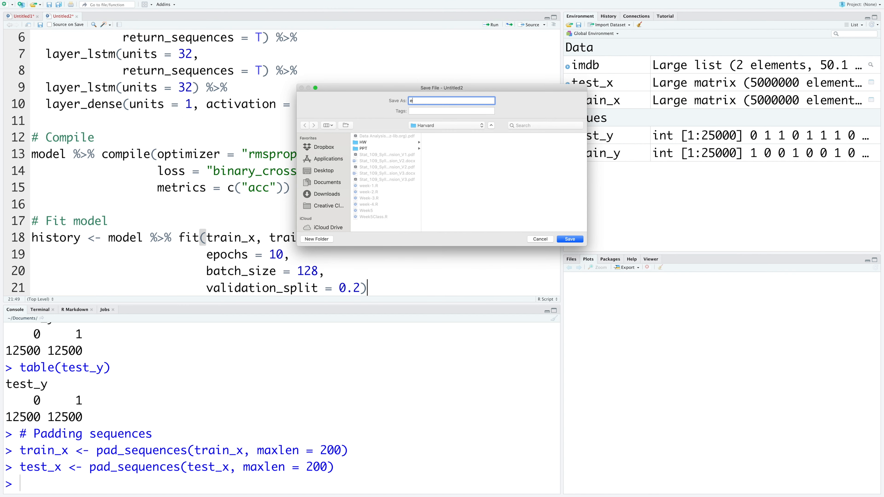
Step: Save the new script as experiment on the Desktop
{"action": "type", "text": "xpe"}
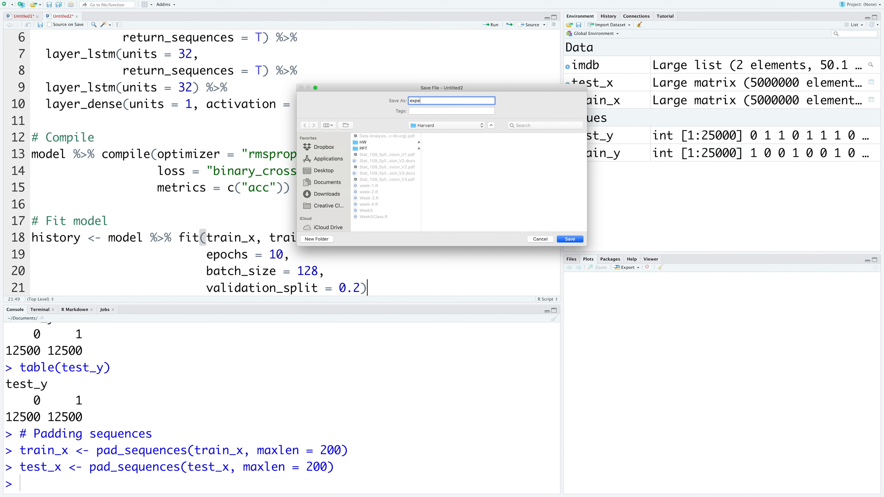
{"action": "type", "text": "riment"}
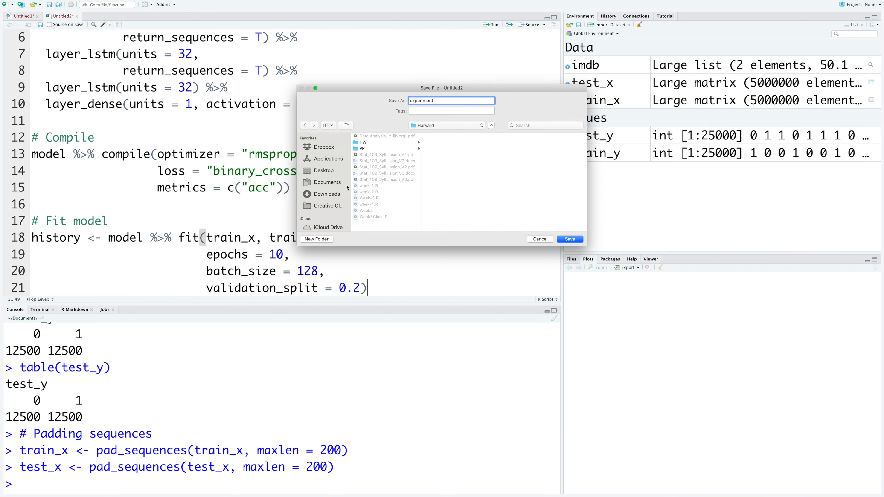
{"action": "mouse_move", "coordinate": [321, 176]}
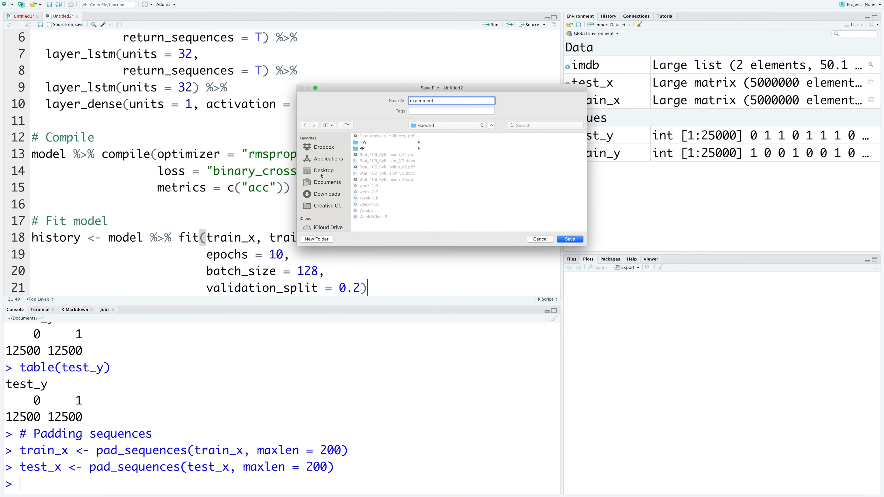
{"action": "left_click", "coordinate": [323, 170]}
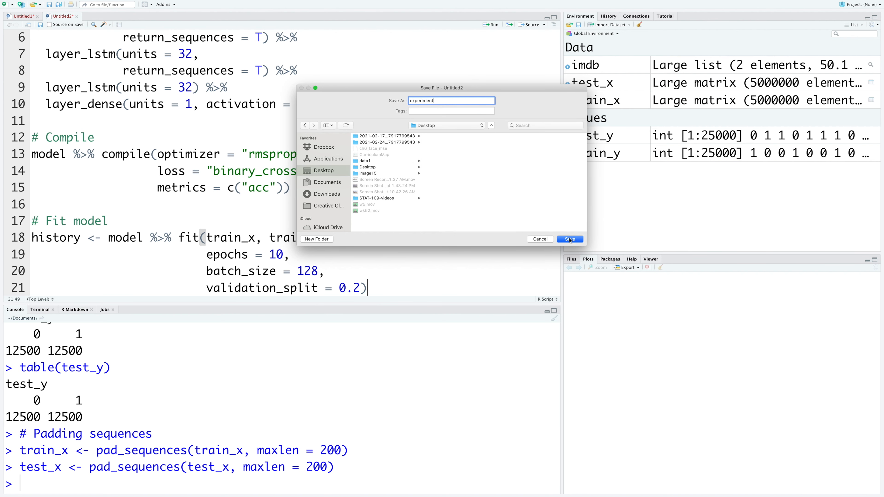
{"action": "left_click", "coordinate": [569, 239]}
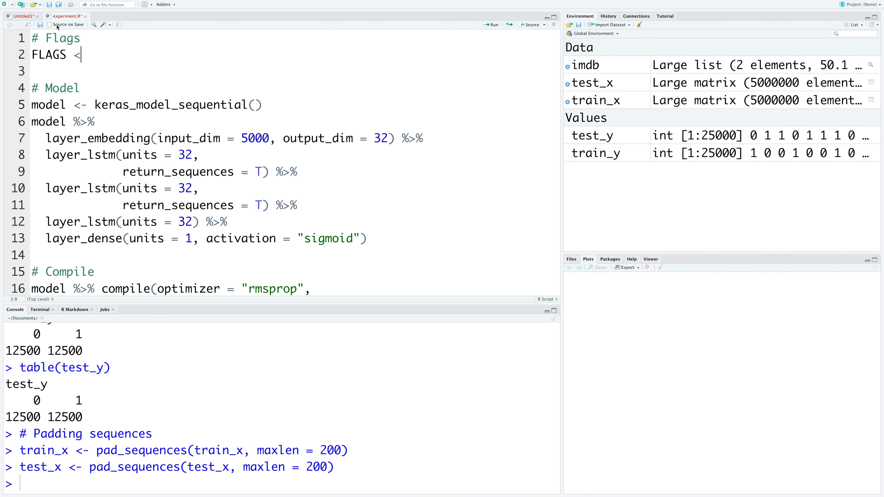
Step: Define FLAGS <- flags() with integer flags lstm_units1 = 32, lstm_units2 = 16, lstm_units3 = 8
{"action": "type", "text": "-"}
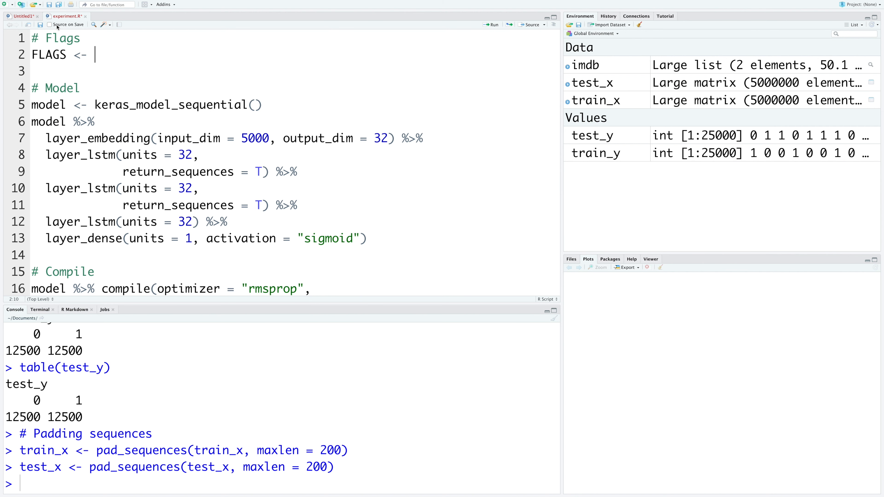
{"action": "type", "text": "flags("}
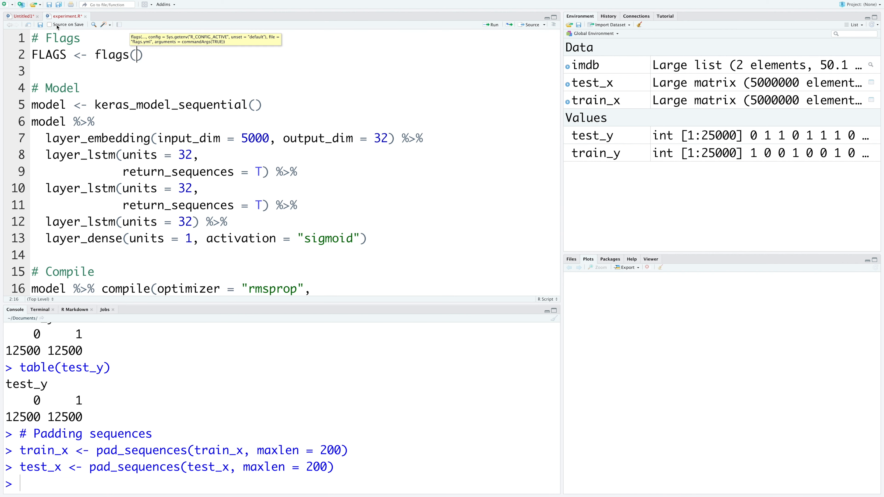
{"action": "type", "text": "flag_integer("}
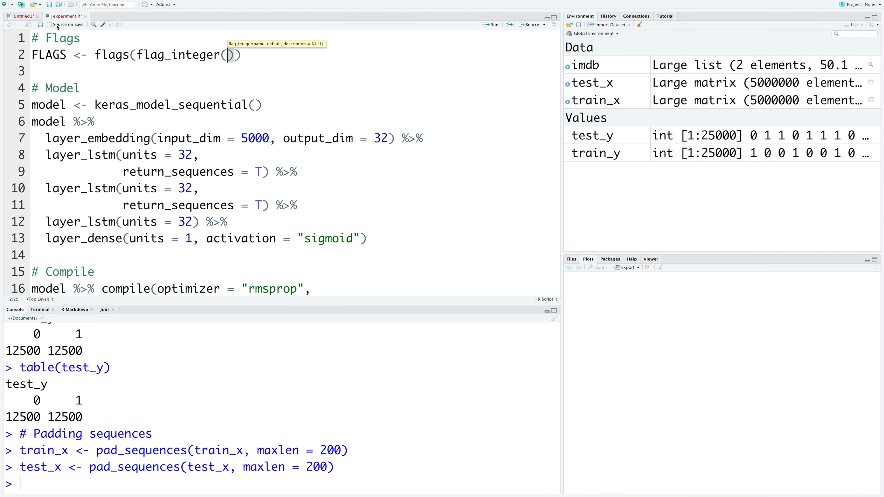
{"action": "type", "text": "'lastm_'"}
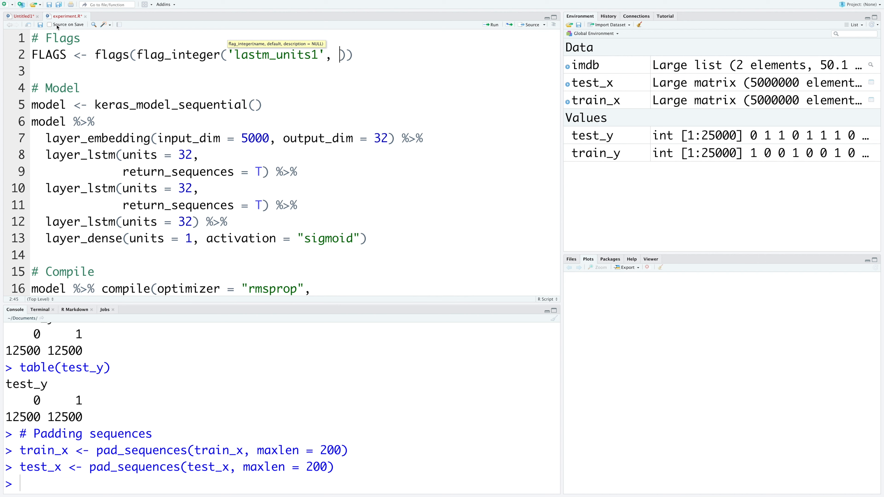
{"action": "type", "text": "32"}
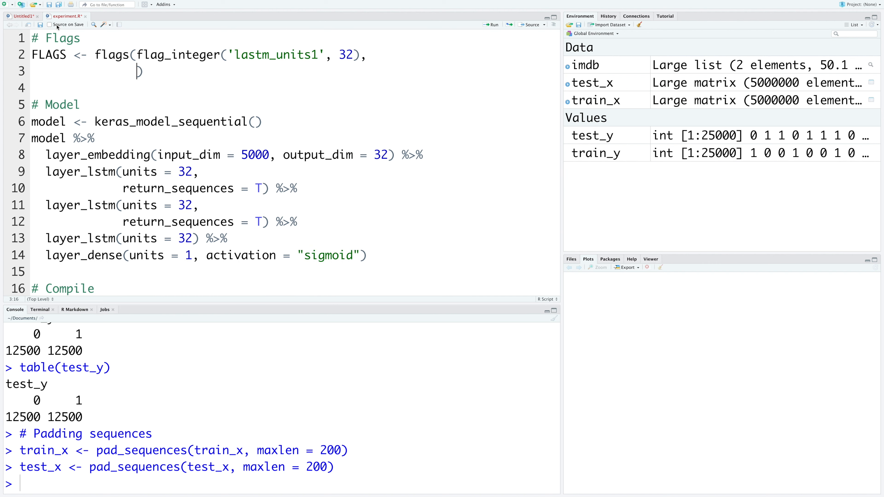
{"action": "type", "text": "flag_integer('lstm_units2', 16"}
{"action": "type", "text": "f)"}
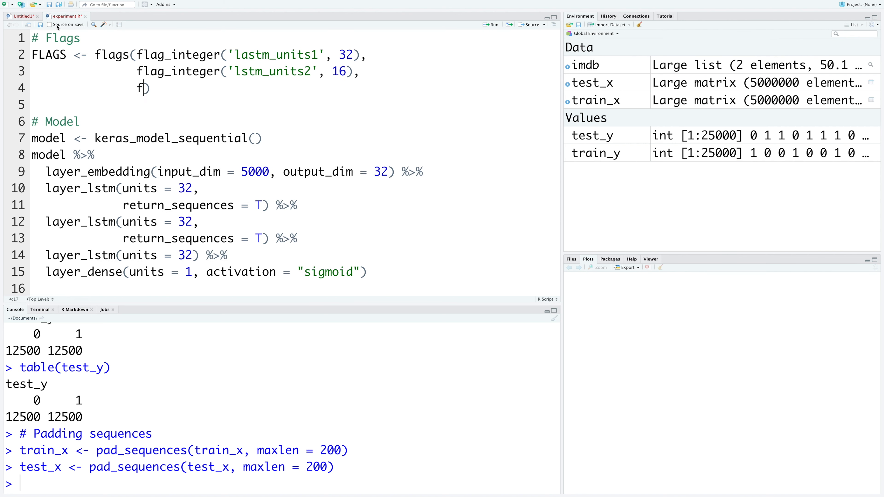
{"action": "type", "text": "lag_integer("}
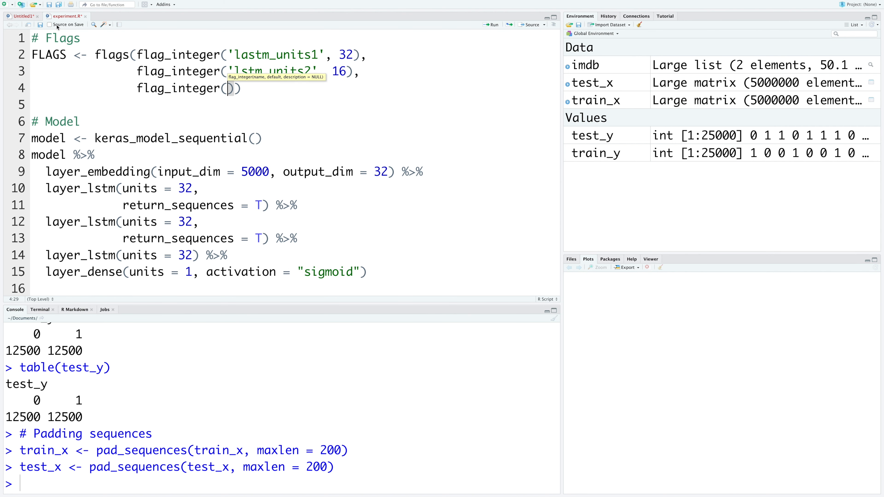
{"action": "type", "text": "'lstm_i'"}
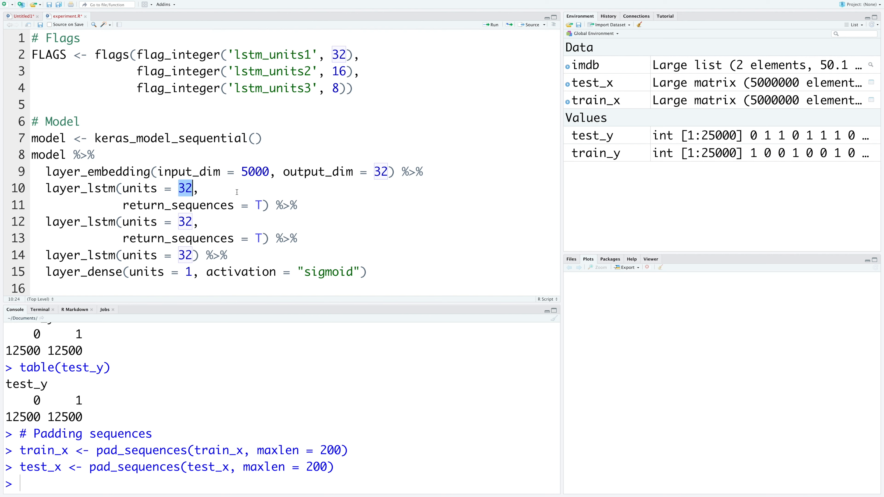
Step: Set the three layer_lstm units to FLAGS$lstm_units1, FLAGS$lstm_units2 and FLAGS$lstm_units3
{"action": "type", "text": "FLAGS"}
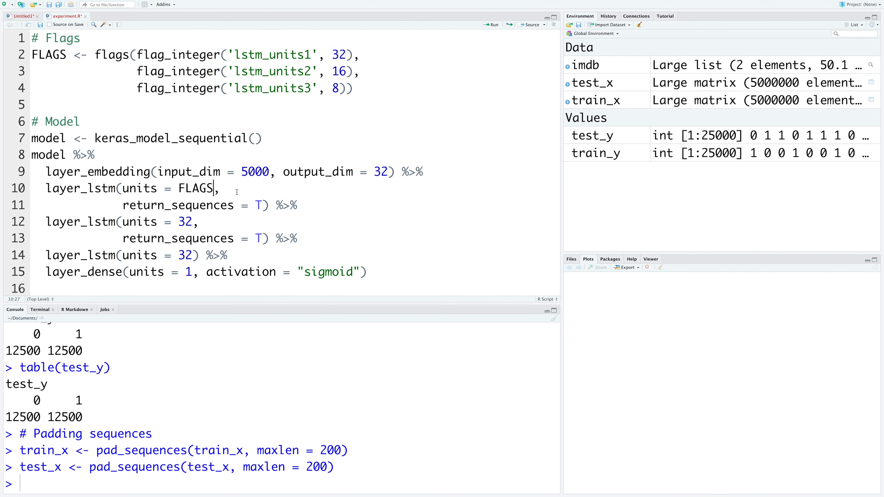
{"action": "type", "text": "$"}
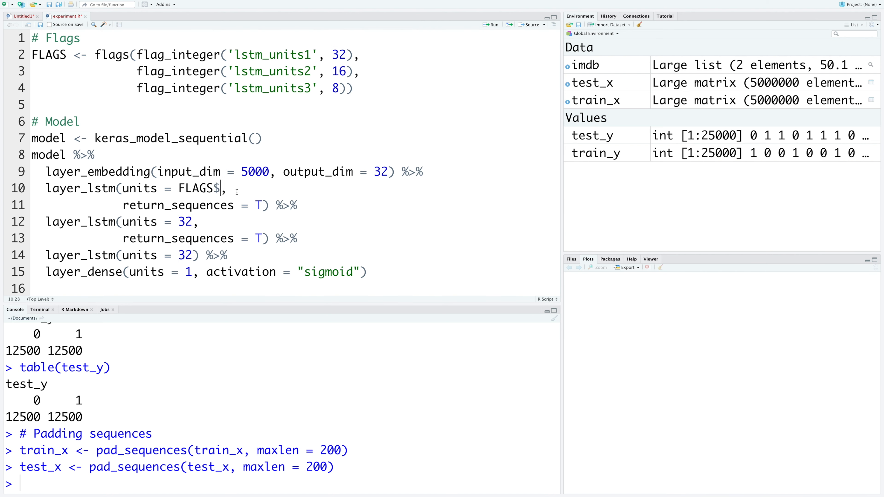
{"action": "type", "text": "lstm_units"}
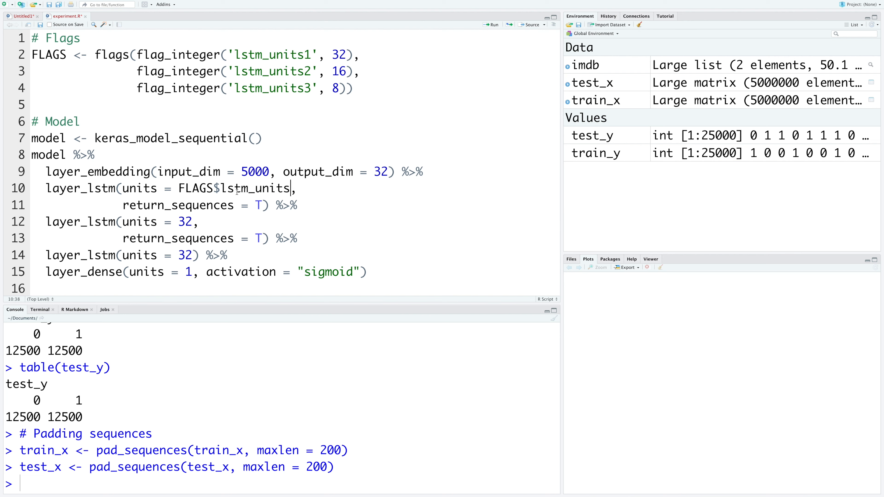
{"action": "type", "text": "1"}
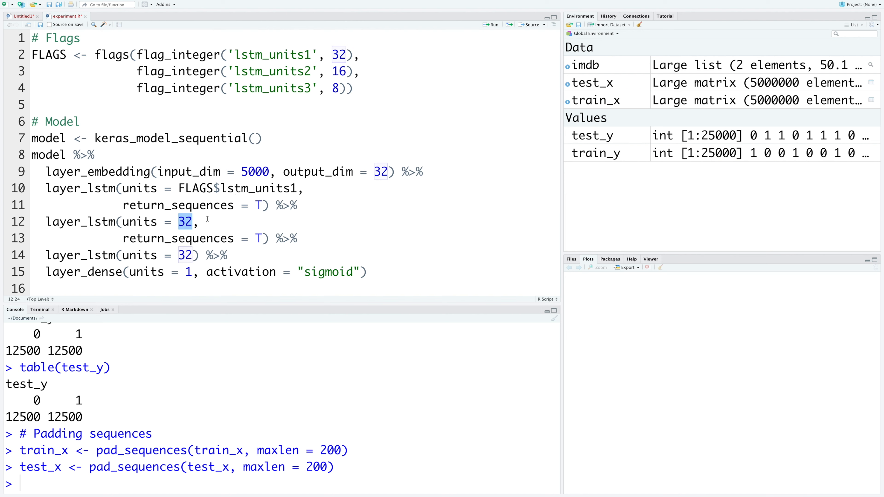
{"action": "type", "text": "FLAGS$lstm_units"}
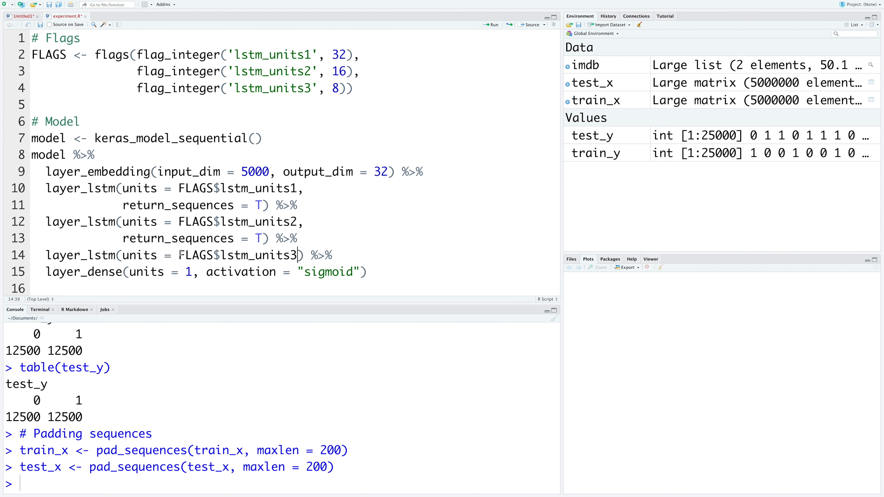
{"action": "scroll", "scroll_direction": "down", "scroll_amount": 3}
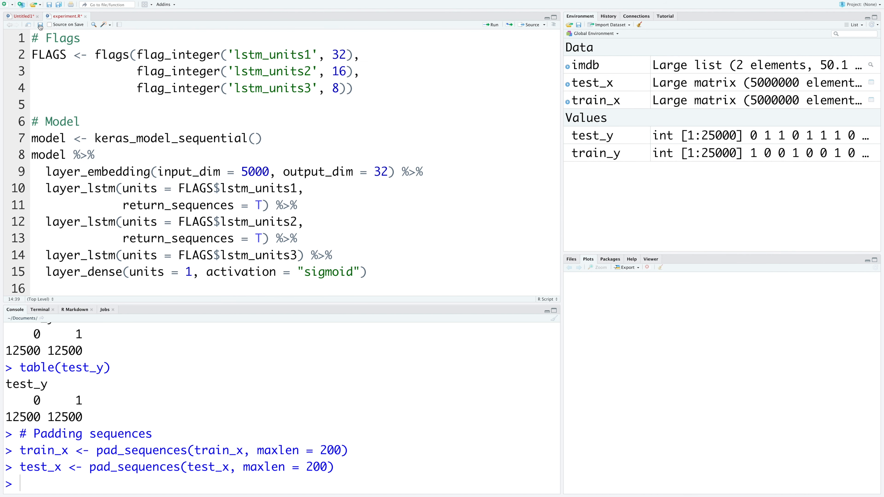
Step: Save the untitled model script under the name LSTM-Improve
{"action": "left_click", "coordinate": [24, 16]}
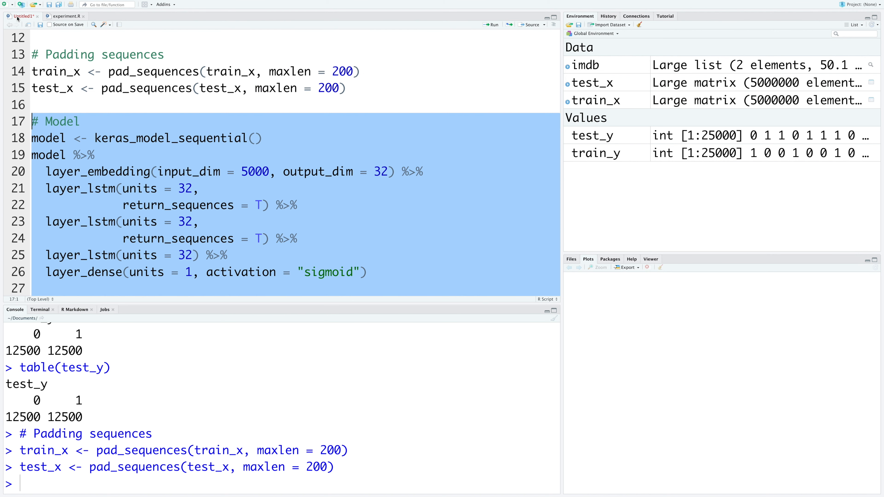
{"action": "left_click", "coordinate": [100, 154]}
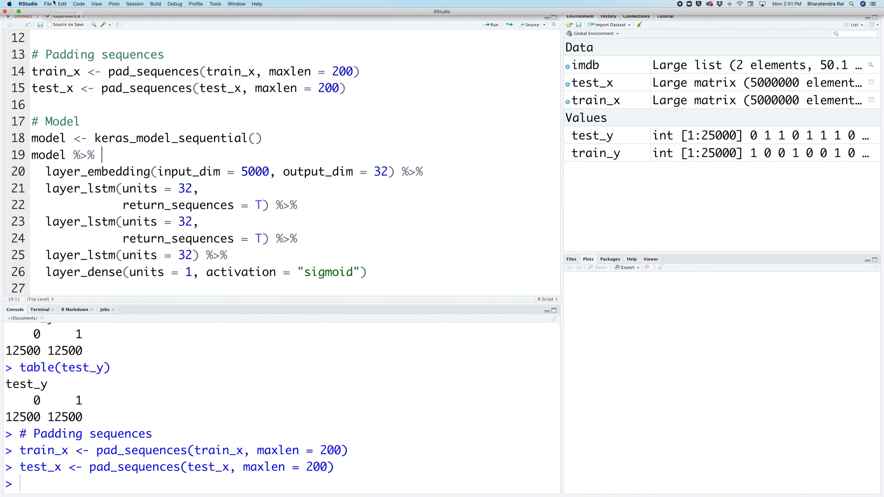
{"action": "left_click", "coordinate": [48, 4]}
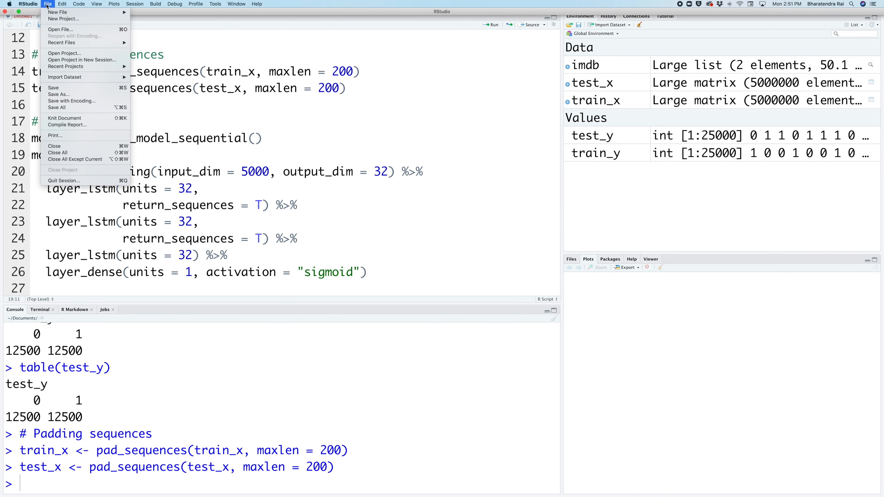
{"action": "mouse_move", "coordinate": [72, 101]}
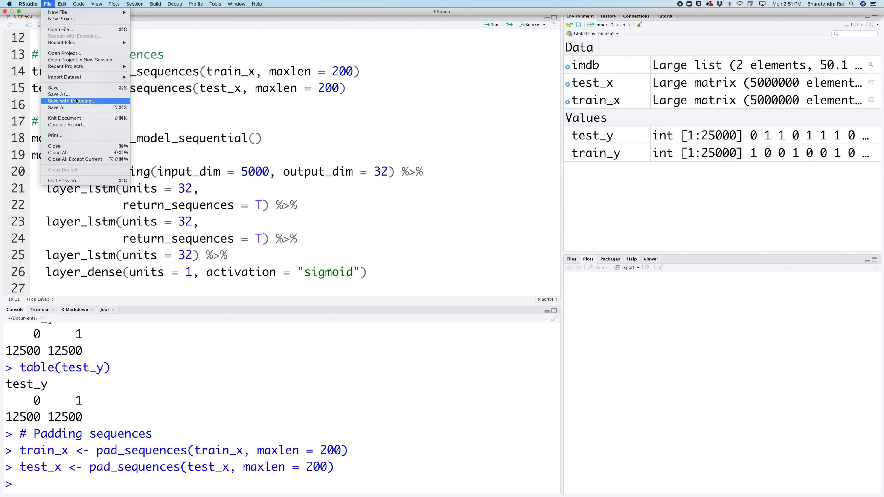
{"action": "left_click", "coordinate": [53, 87]}
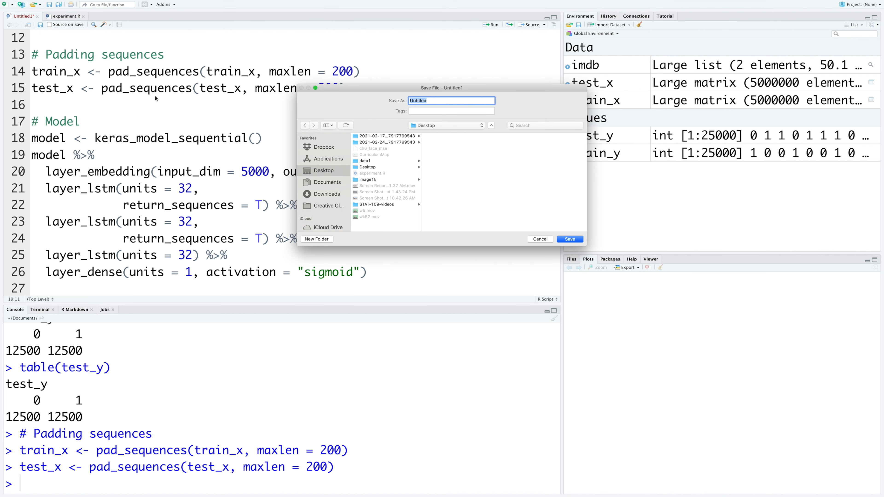
{"action": "type", "text": "LSTM-Improve"}
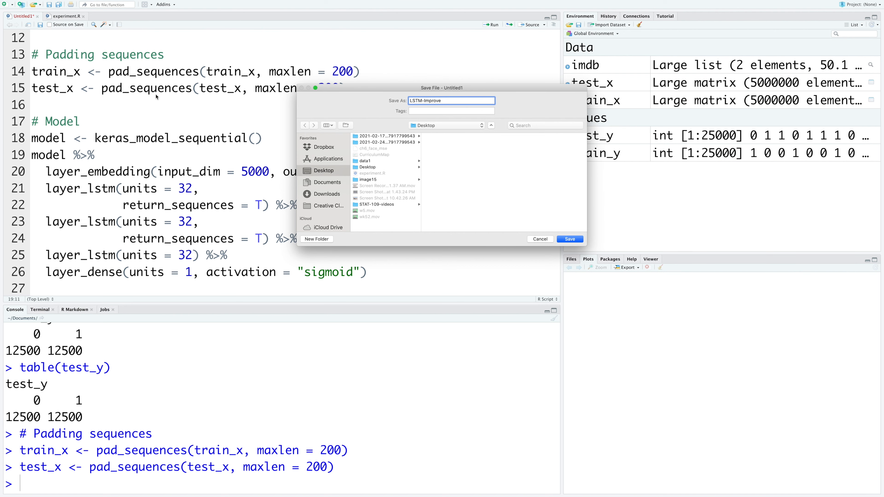
{"action": "left_click", "coordinate": [569, 239]}
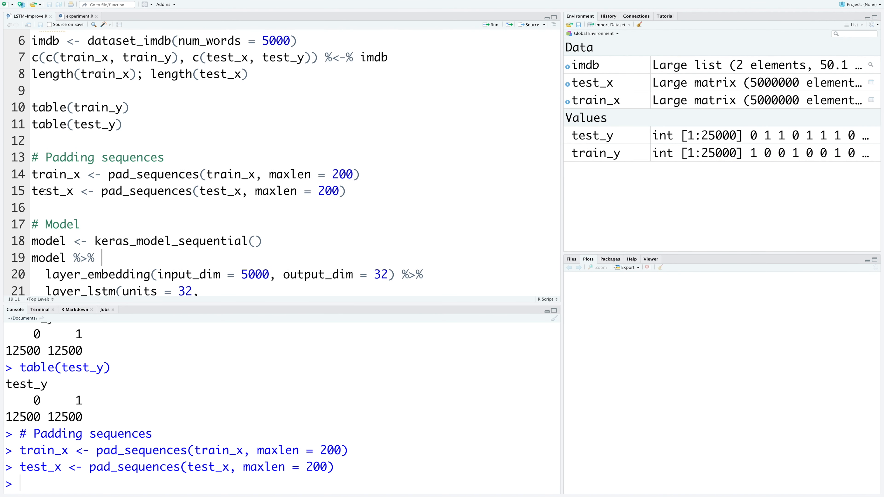
Step: Below the padding lines, add an # Experiment section with runs <- tuning_run('experiment.R')
{"action": "left_click", "coordinate": [45, 191]}
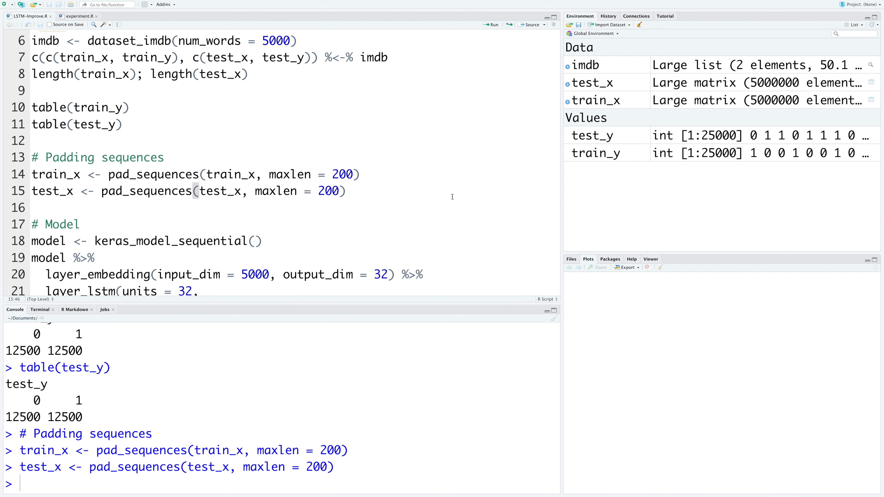
{"action": "left_click", "coordinate": [346, 191]}
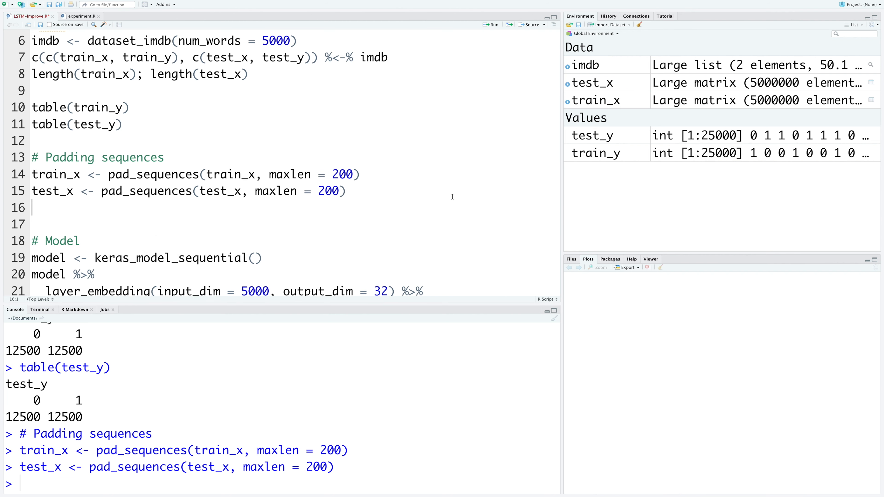
{"action": "type", "text": "# Experiment"}
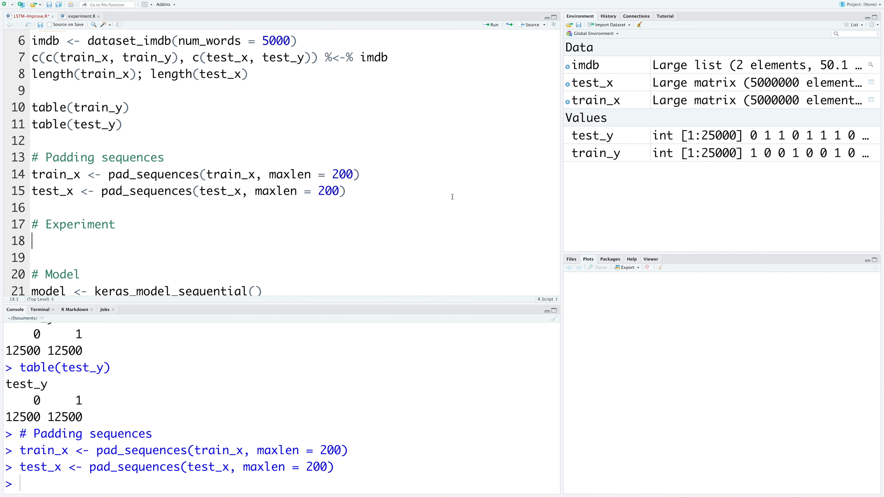
{"action": "type", "text": "ru"}
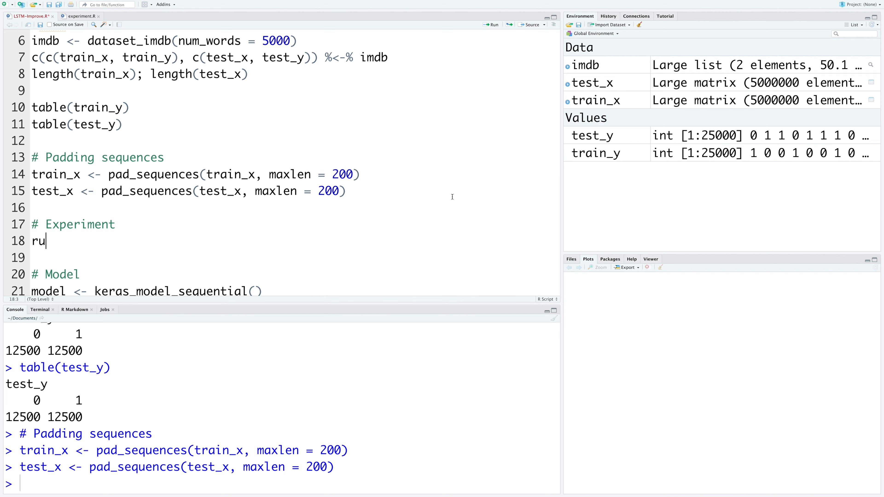
{"action": "type", "text": "ns <-"}
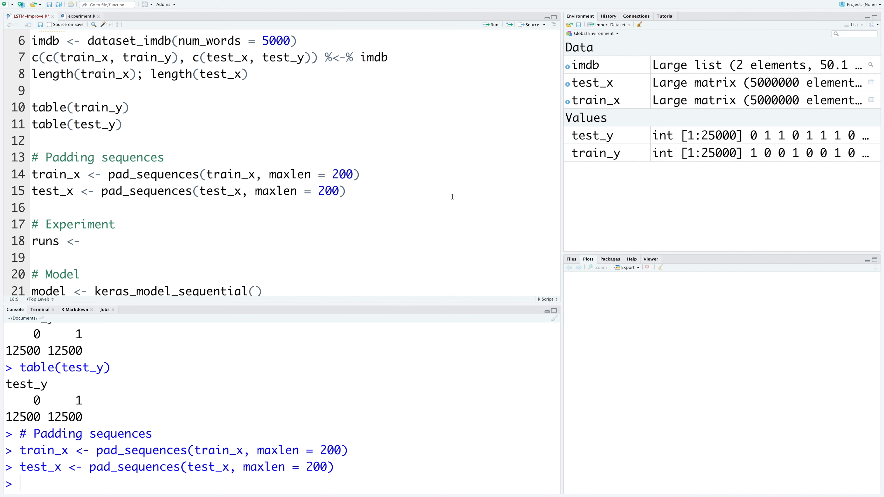
{"action": "type", "text": "tuning_run("}
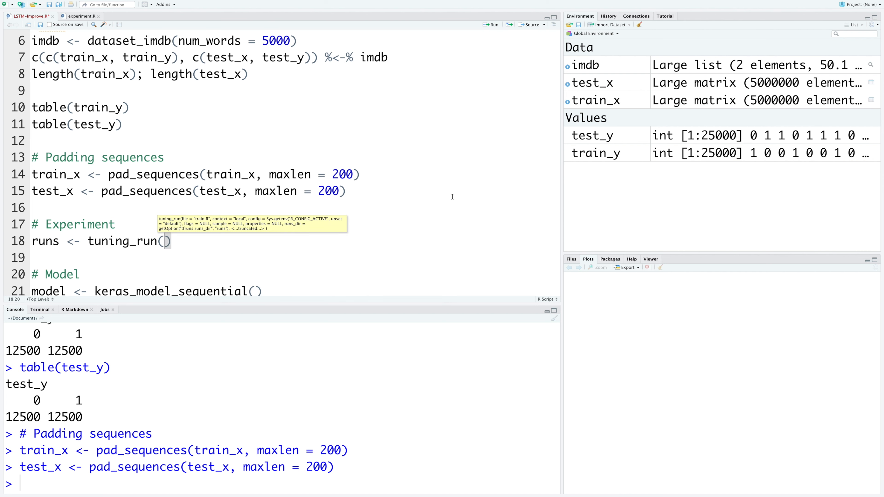
{"action": "type", "text": "'experiment.R',"}
{"action": "type", "text": "flags = list)"}
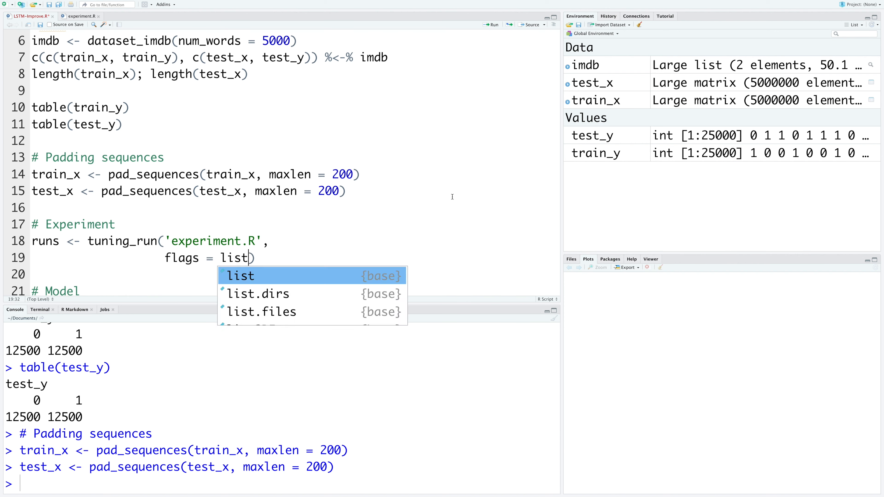
Step: Supply flag grids lstm_units1 = c(128,64,32), lstm_units2 = c(64,32,16), lstm_units3 = c(32,16,8)
{"action": "type", "text": "(lstm_units1 ="}
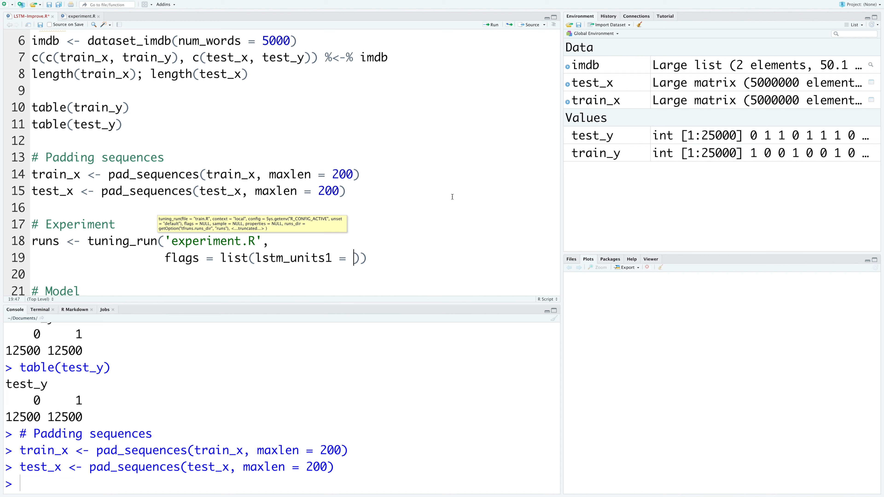
{"action": "type", "text": "c(128, 64, 32"}
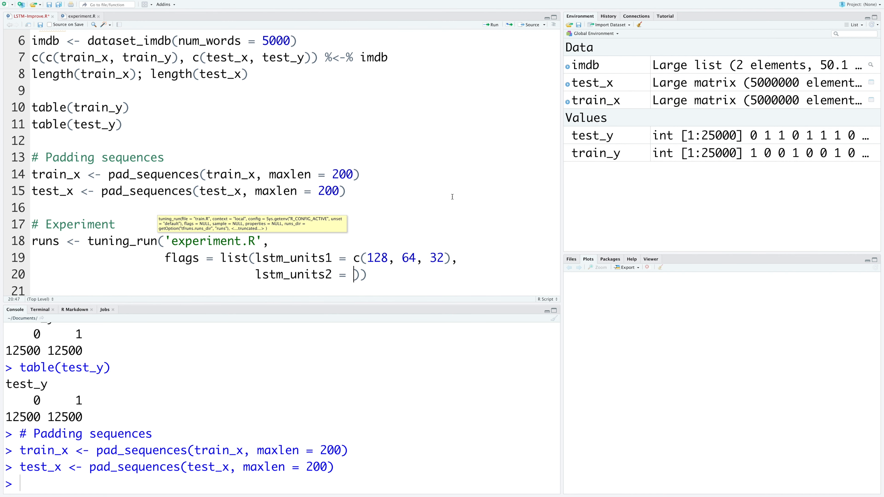
{"action": "type", "text": "c("}
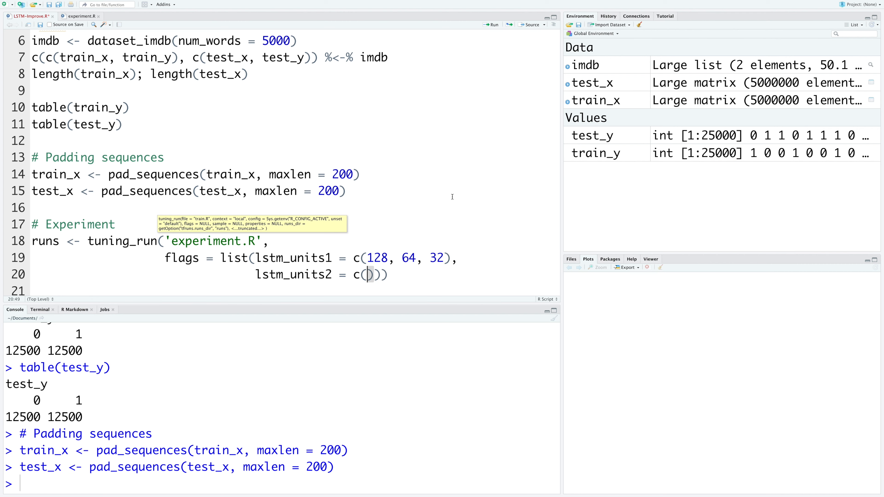
{"action": "type", "text": "64,"}
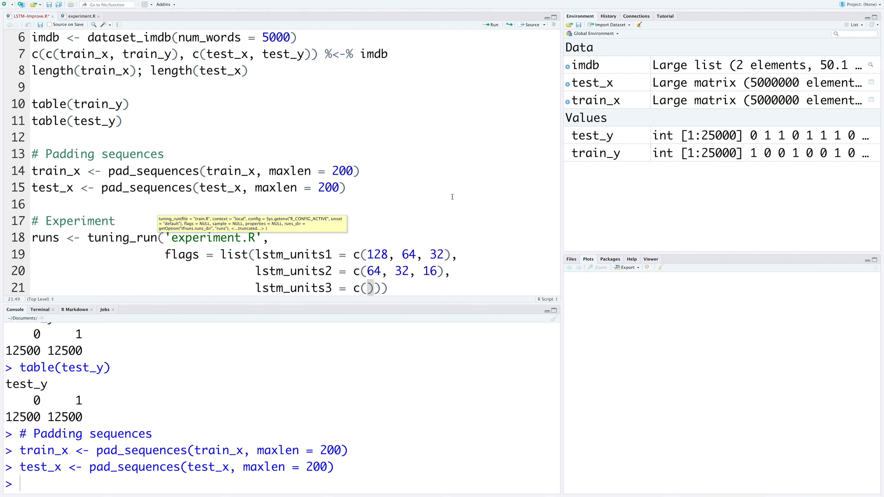
{"action": "type", "text": "32,"}
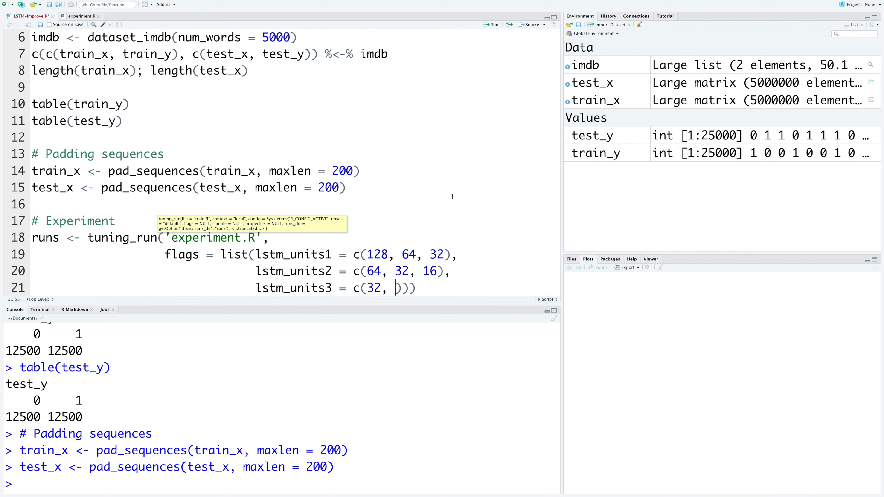
{"action": "type", "text": "16, 8"}
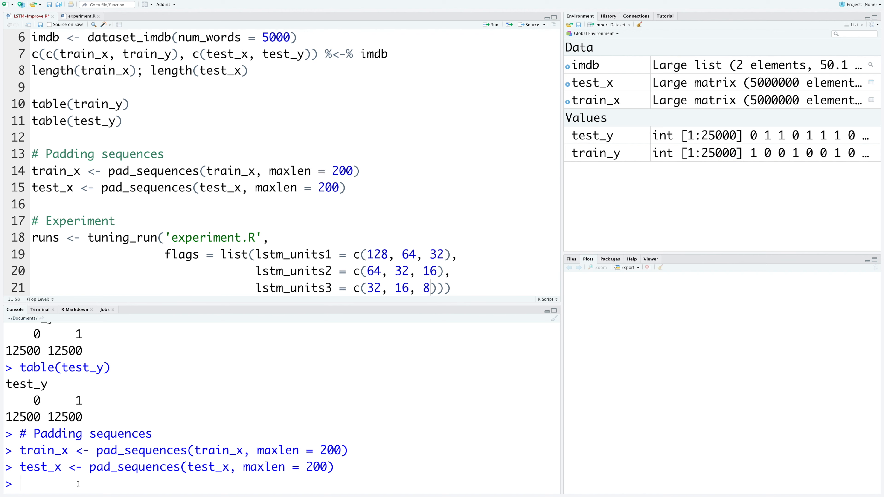
Step: In the console, setwd('~/Desktop') and confirm with getwd() before and after
{"action": "type", "text": "ge"}
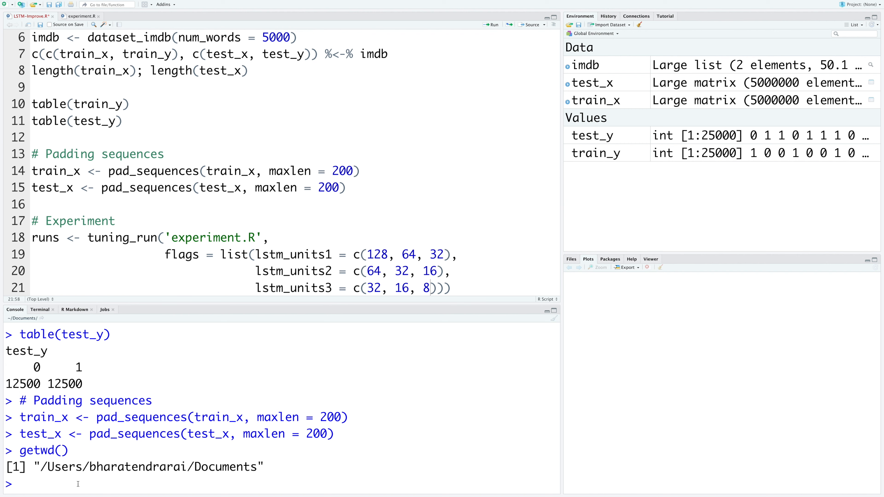
{"action": "type", "text": "setwd("}
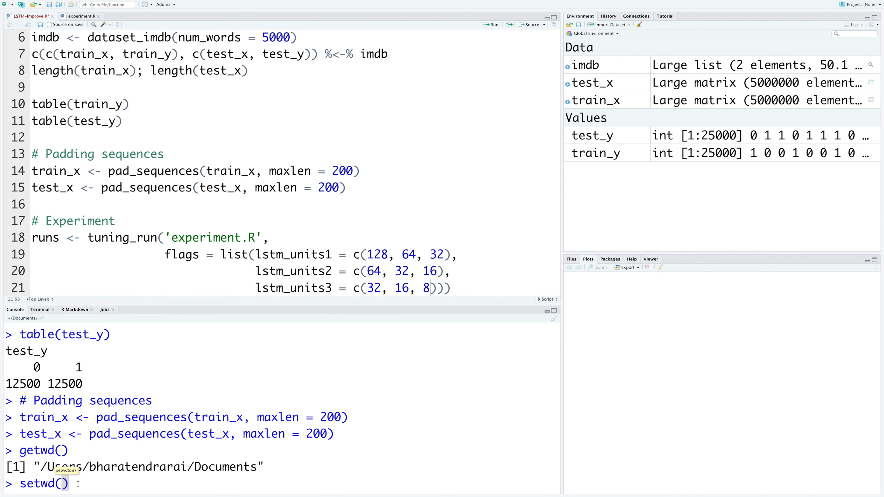
{"action": "type", "text": "'~'"}
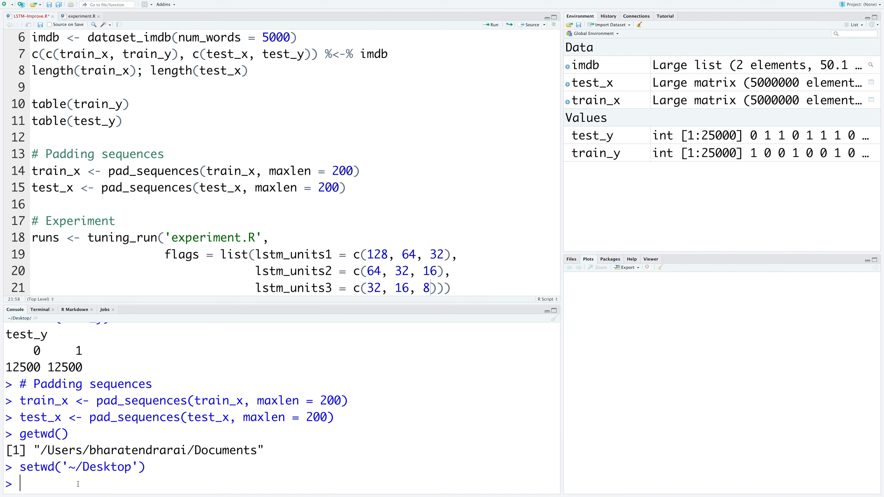
{"action": "type", "text": "getwd()"}
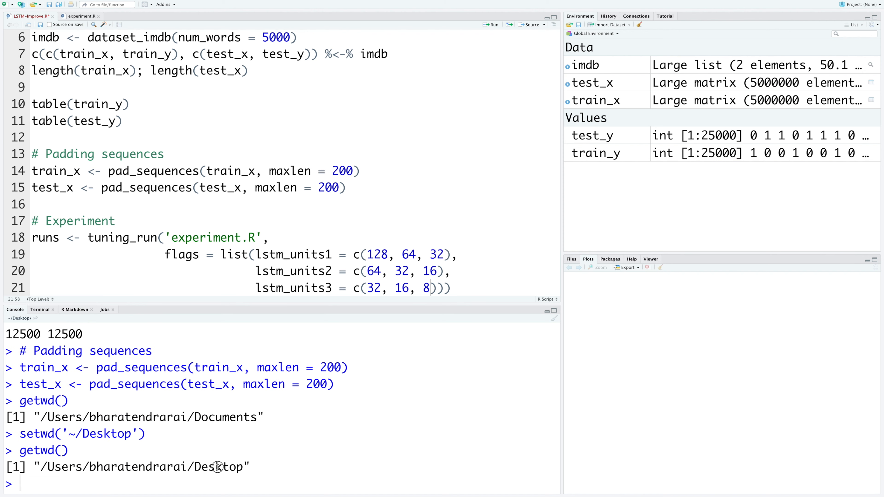
{"action": "double_click", "coordinate": [218, 467]}
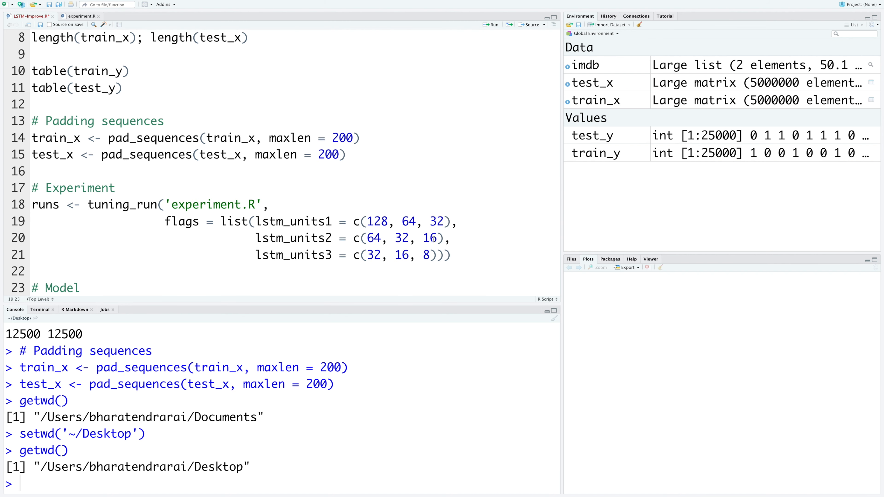
Step: Add runs[, c(3, 5:10)] after the tuning call and view the 27-run results table
{"action": "left_click_drag", "start_coordinate": [368, 221], "coordinate": [444, 221]}
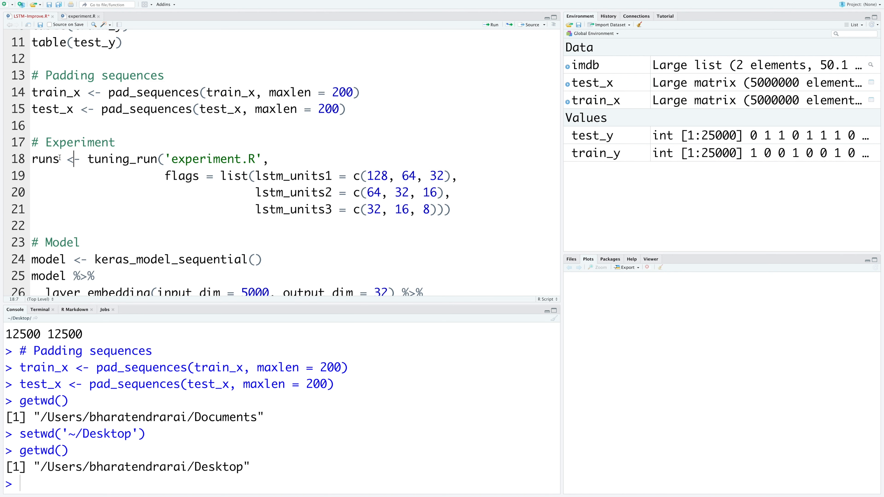
{"action": "double_click", "coordinate": [45, 159]}
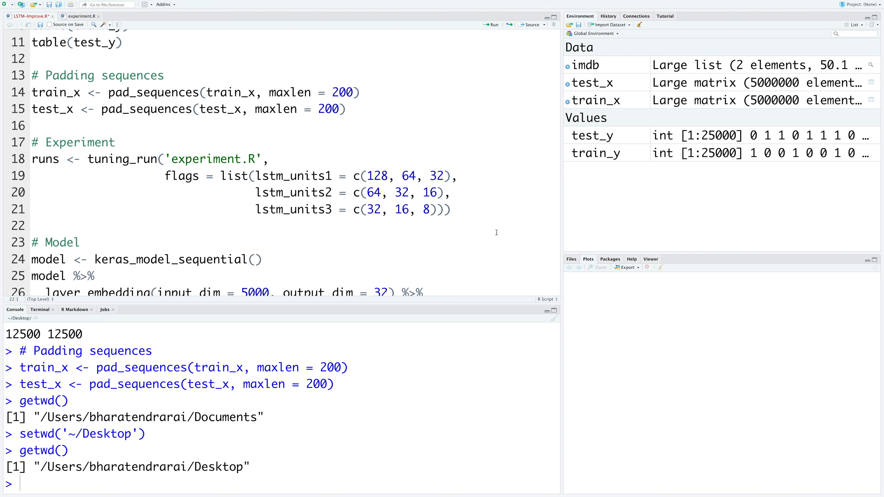
{"action": "type", "text": "runs[, c("}
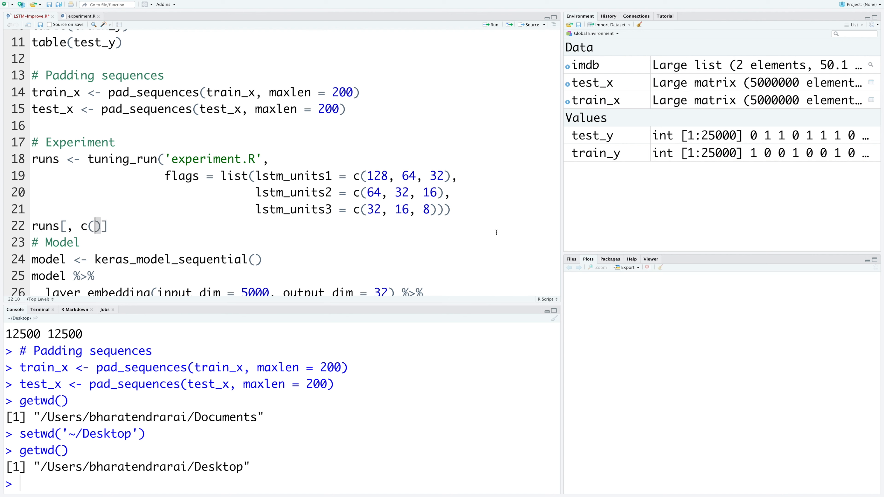
{"action": "type", "text": "3"}
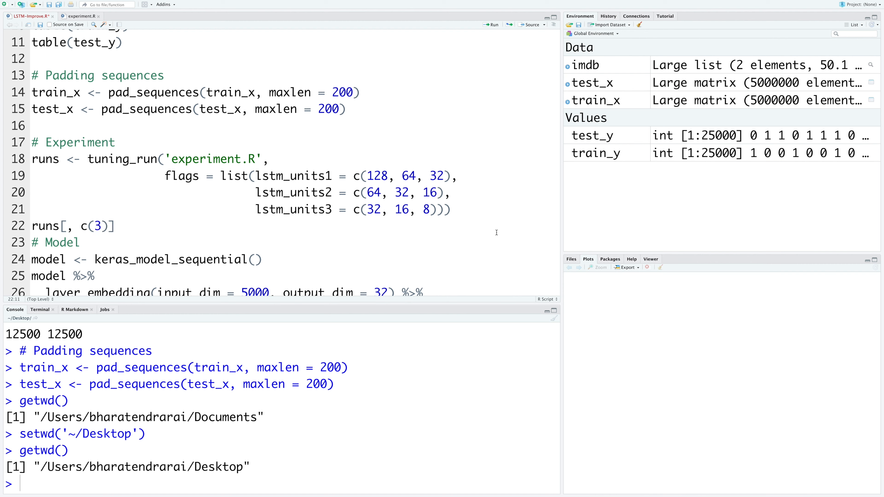
{"action": "type", "text": ", 5:10"}
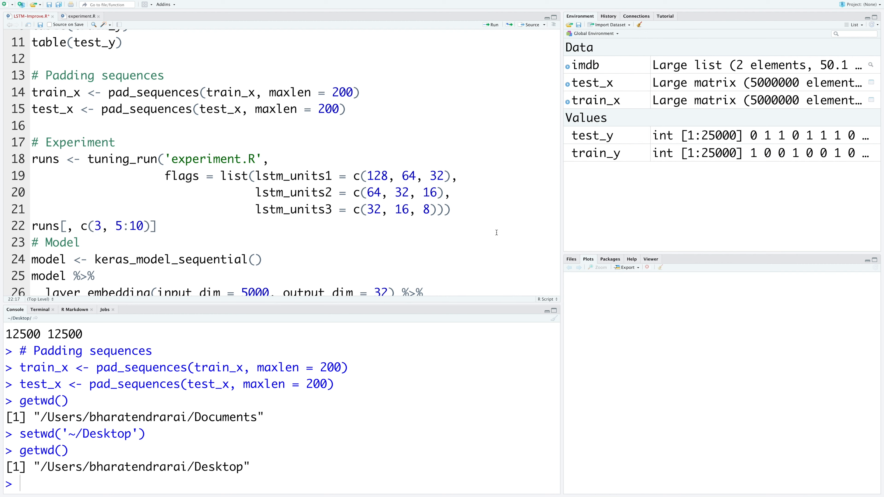
{"action": "left_click", "coordinate": [144, 226]}
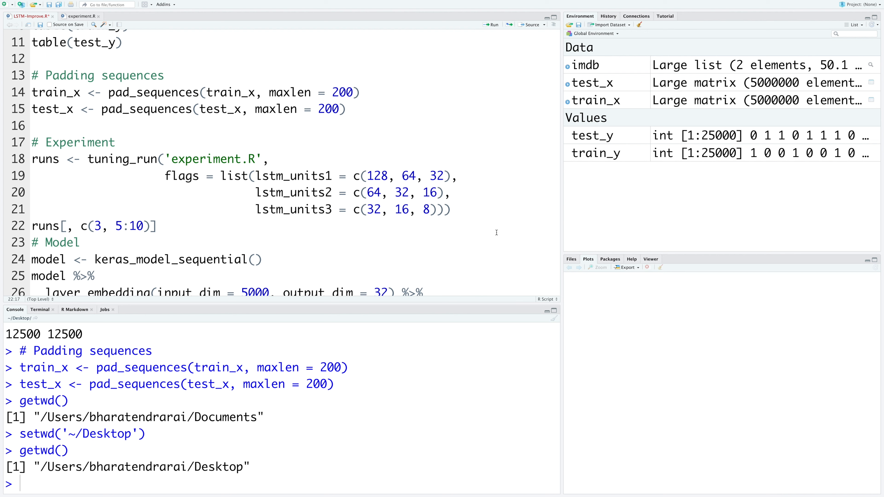
{"action": "left_click", "coordinate": [144, 226]}
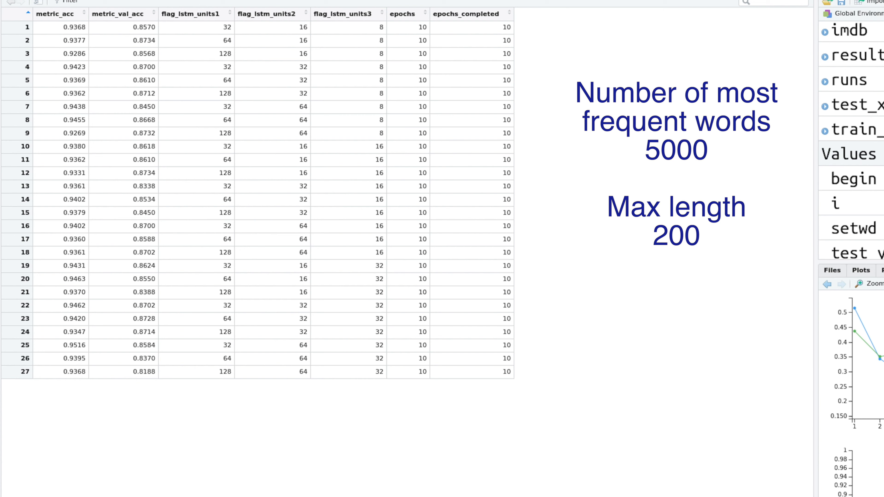
{"action": "mouse_move", "coordinate": [123, 43]}
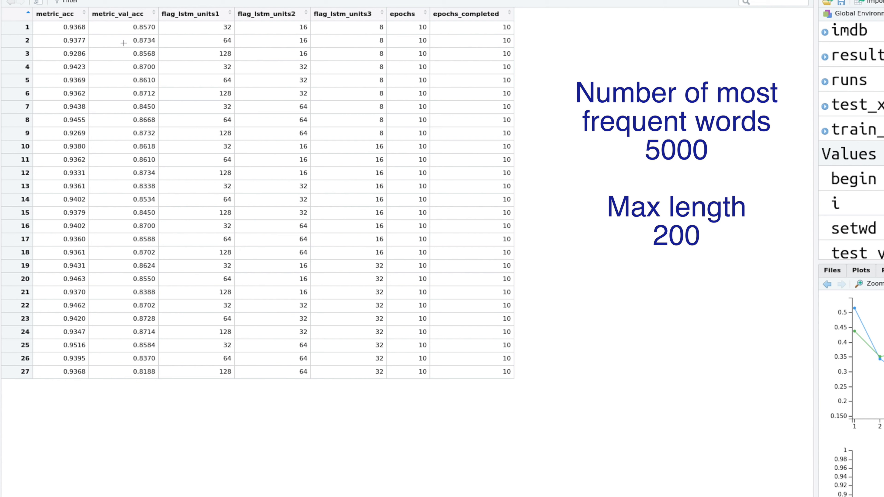
{"action": "mouse_move", "coordinate": [125, 98]}
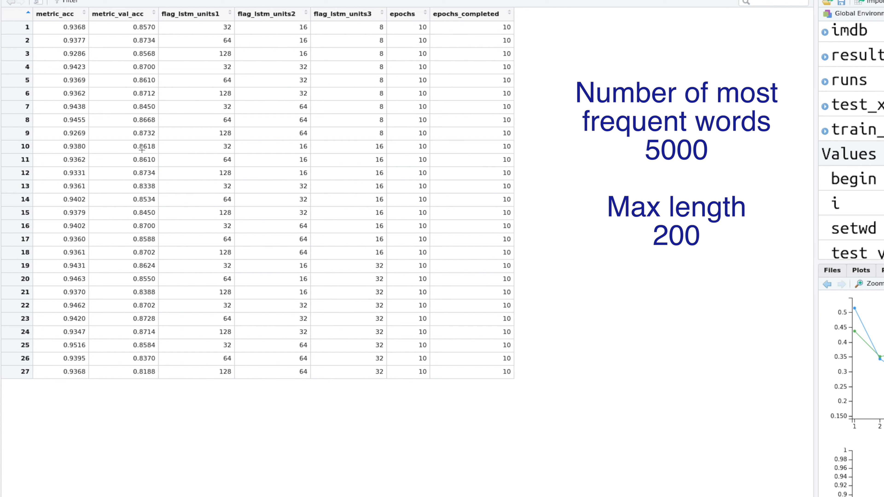
{"action": "mouse_move", "coordinate": [156, 51]}
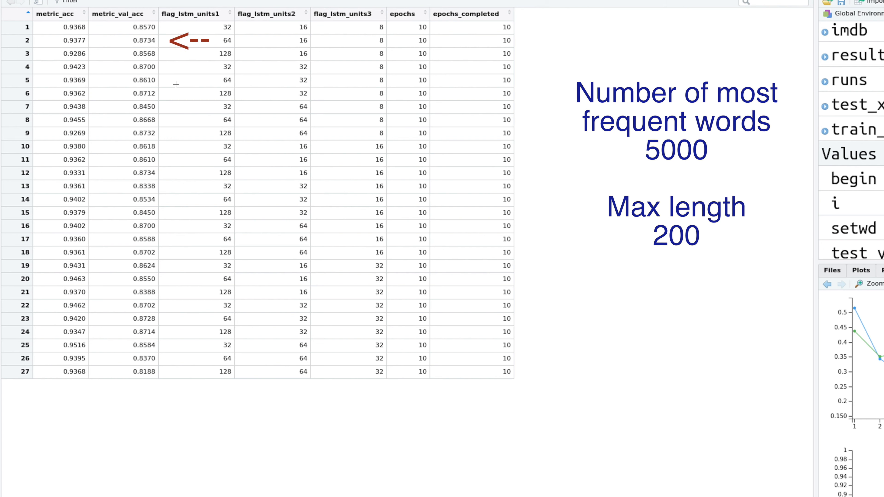
{"action": "mouse_move", "coordinate": [219, 45]}
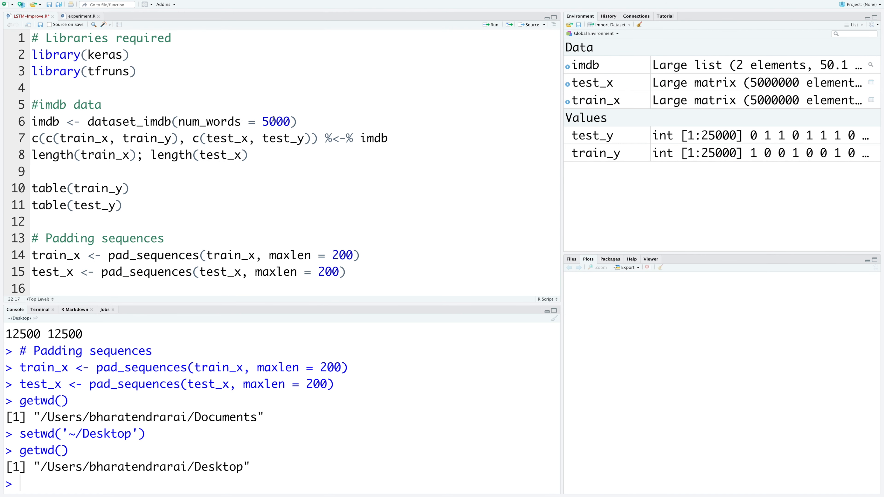
Step: Change num_words in the main script and the embedding input_dim in experiment.R from 5000 to 10000
{"action": "double_click", "coordinate": [263, 121]}
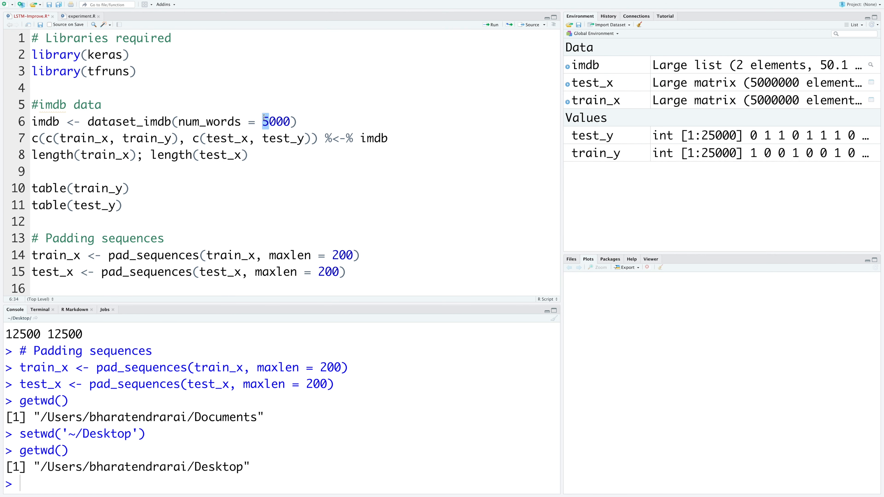
{"action": "type", "text": "10000"}
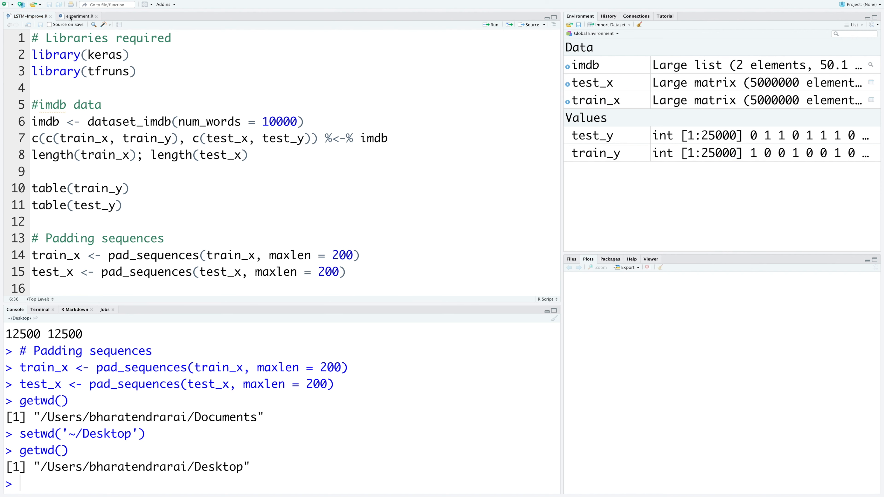
{"action": "mouse_move", "coordinate": [78, 16]}
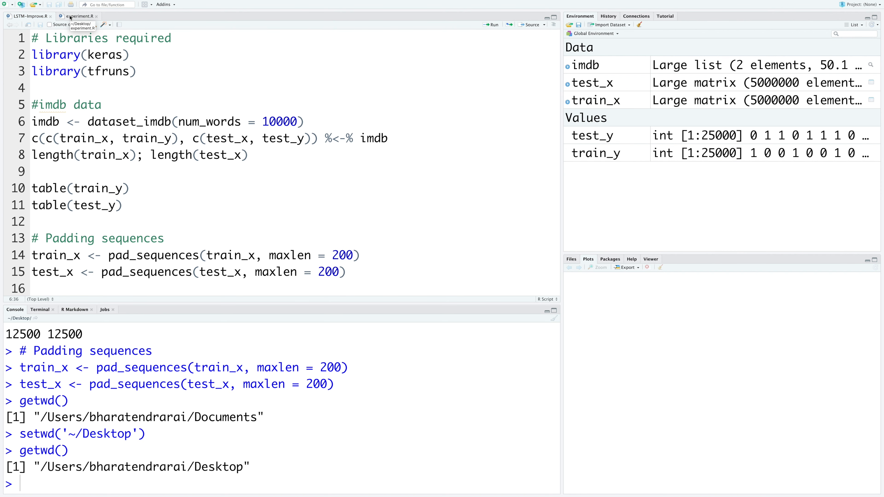
{"action": "scroll", "scroll_direction": "down", "scroll_amount": 3}
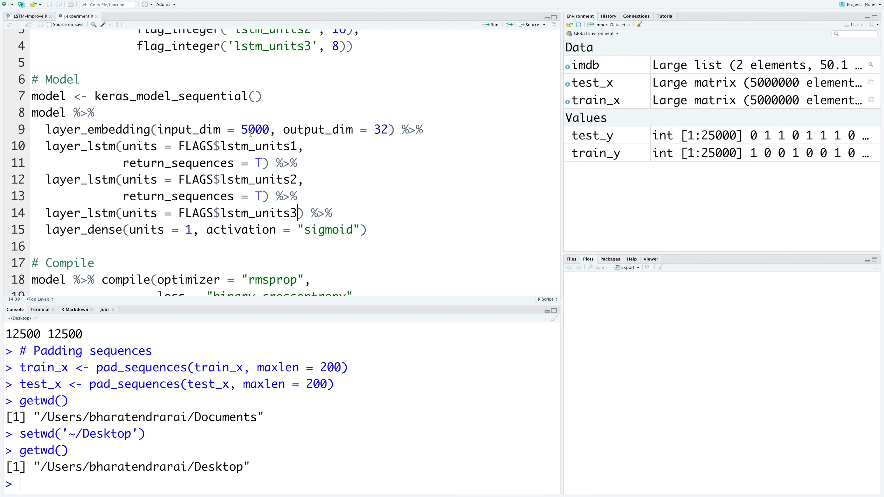
{"action": "left_click", "coordinate": [224, 146]}
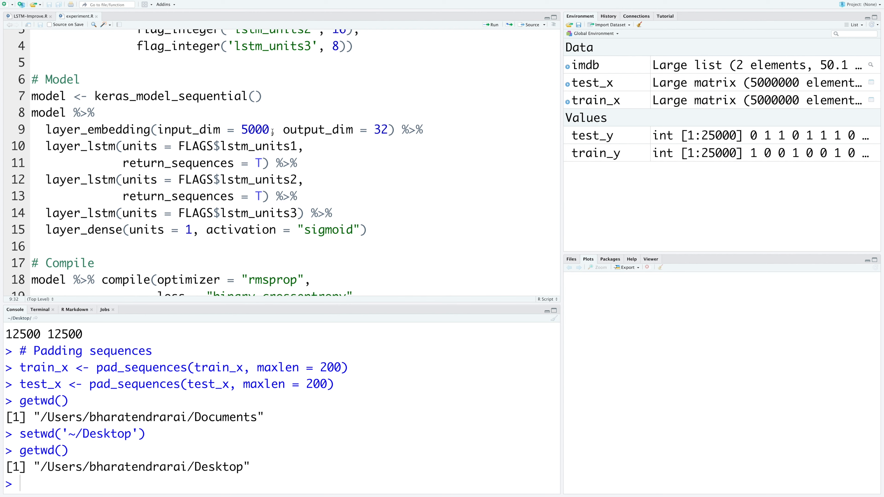
{"action": "type", "text": "10000"}
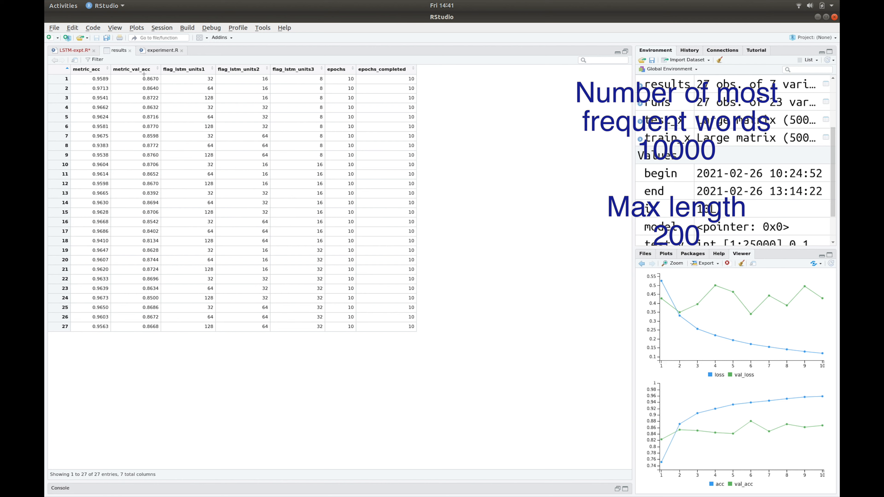
{"action": "mouse_move", "coordinate": [147, 133]}
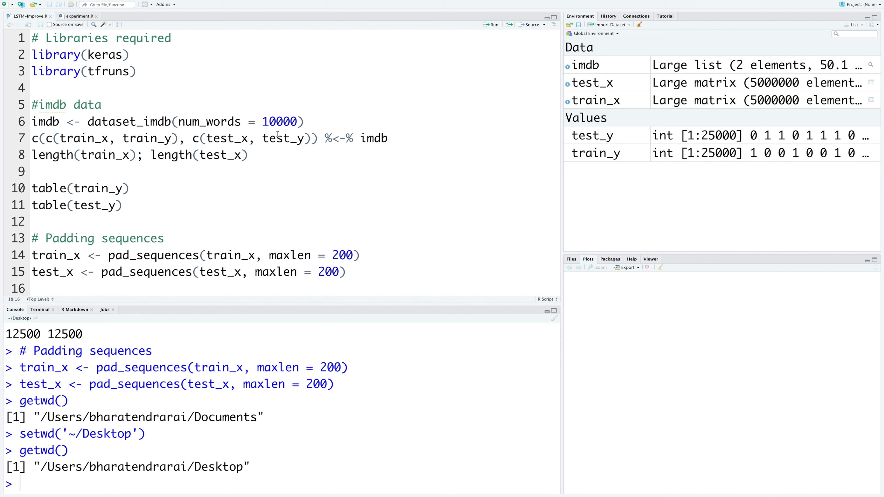
Step: Change the padding maxlen from 200 to 500 for the training and test sequences
{"action": "double_click", "coordinate": [341, 256]}
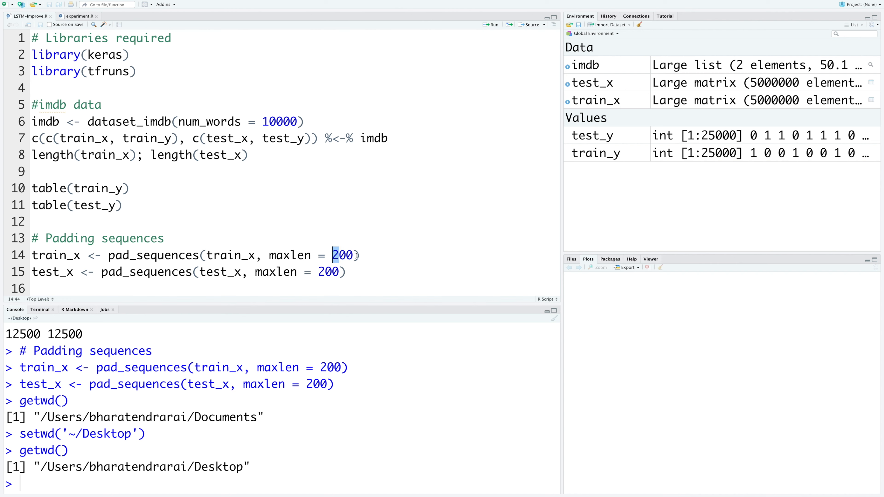
{"action": "type", "text": "500"}
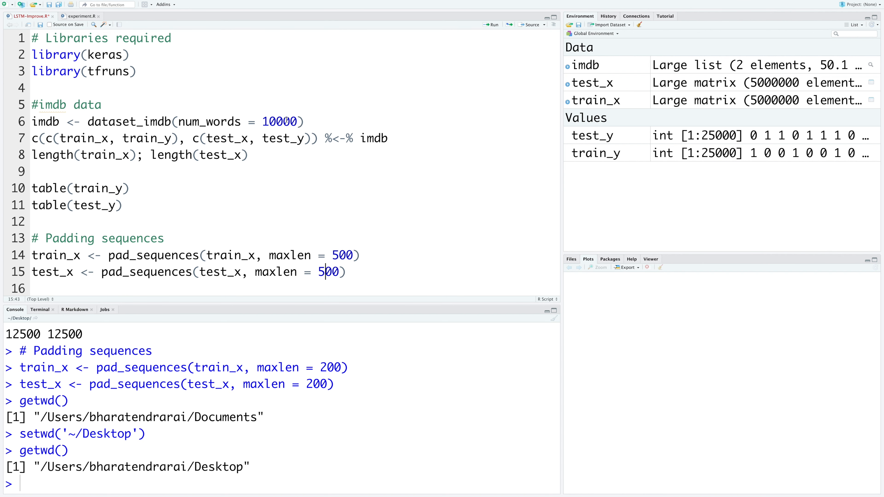
{"action": "scroll", "scroll_direction": "down", "scroll_amount": 3}
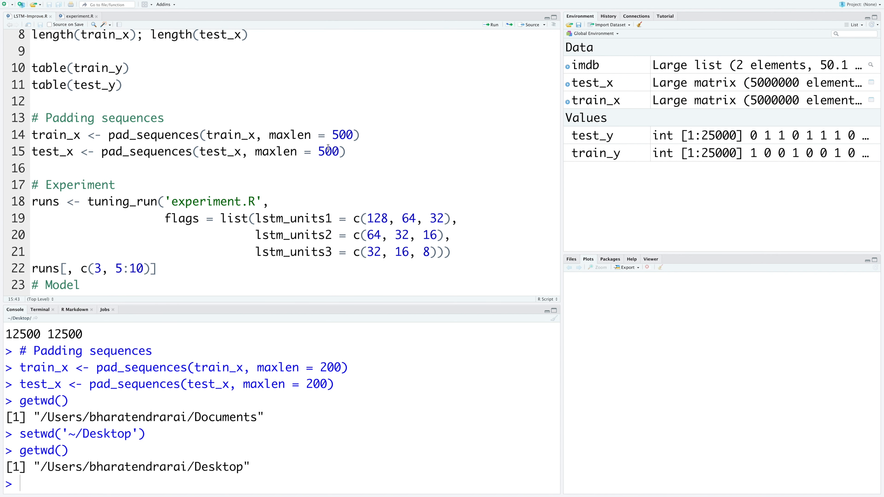
{"action": "left_click", "coordinate": [79, 16]}
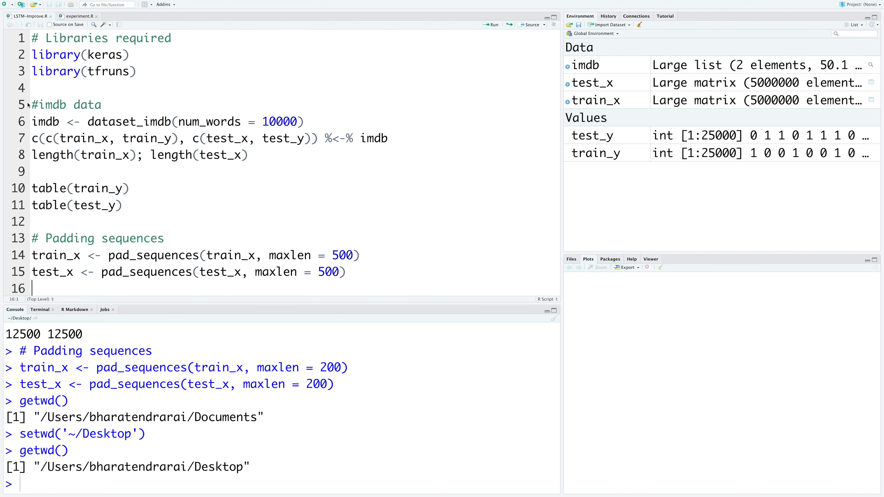
{"action": "scroll", "scroll_direction": "down", "scroll_amount": 3}
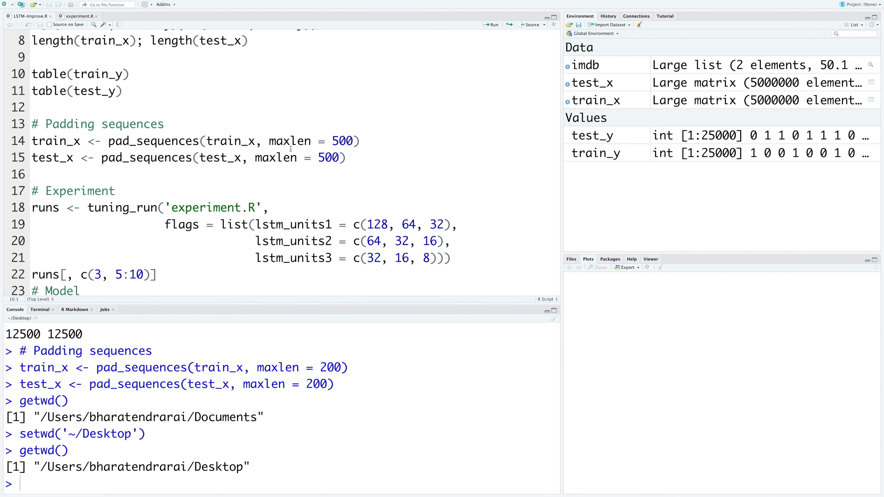
{"action": "double_click", "coordinate": [289, 141]}
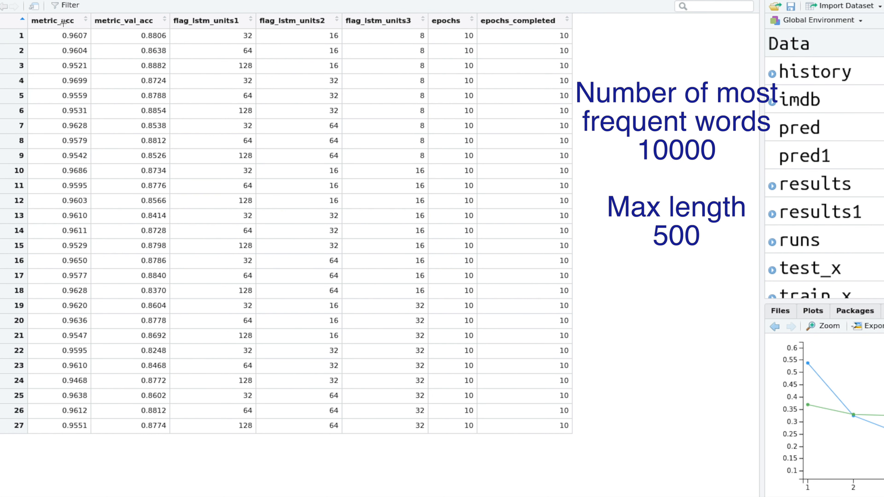
{"action": "mouse_move", "coordinate": [179, 432]}
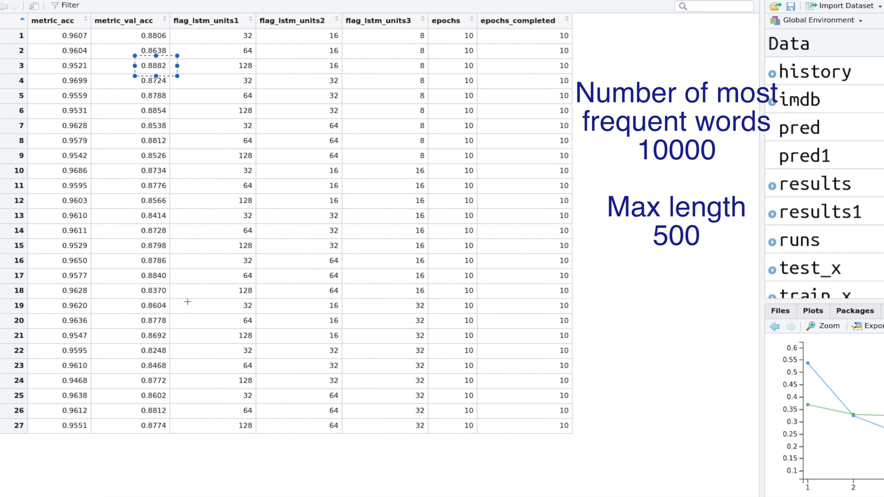
{"action": "mouse_move", "coordinate": [236, 73]}
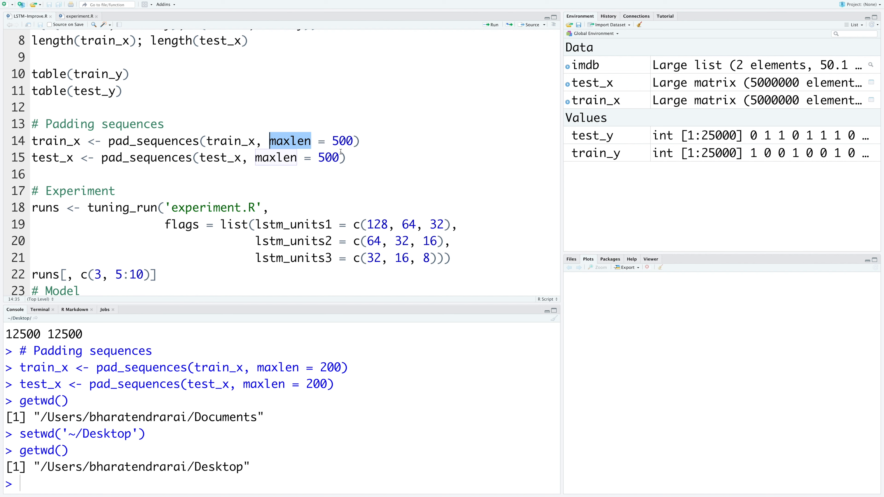
{"action": "mouse_move", "coordinate": [361, 153]}
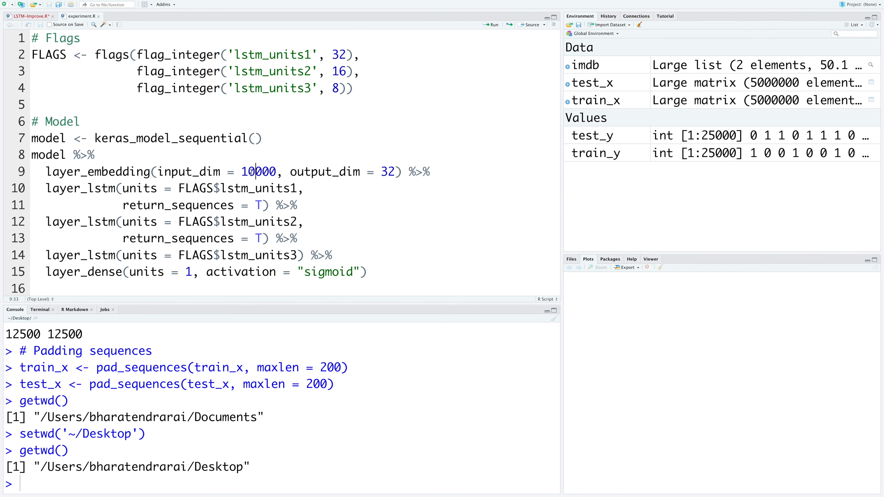
Step: Select the embedding layer's 10000 input size in the pasted model block
{"action": "double_click", "coordinate": [257, 171]}
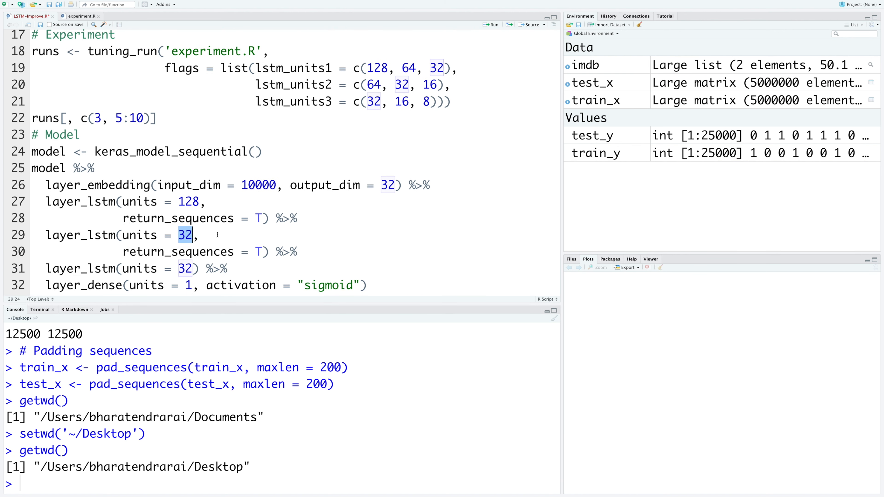
Step: Give the second and third LSTM layers 16 and 8 units and move on to the compile section
{"action": "type", "text": "16"}
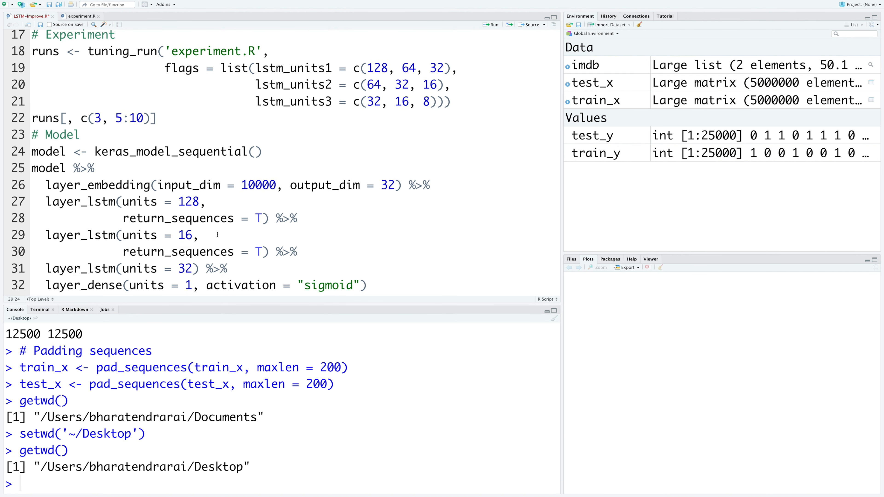
{"action": "double_click", "coordinate": [184, 269]}
{"action": "type", "text": "8"}
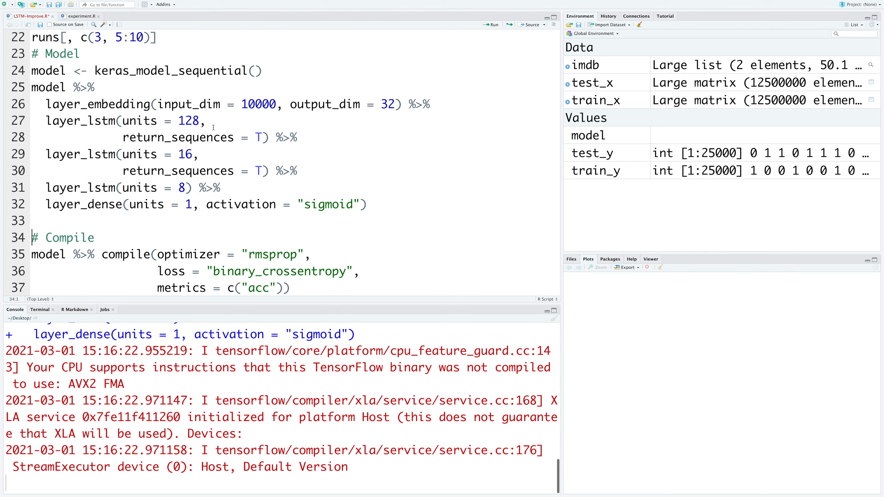
{"action": "left_click", "coordinate": [491, 24]}
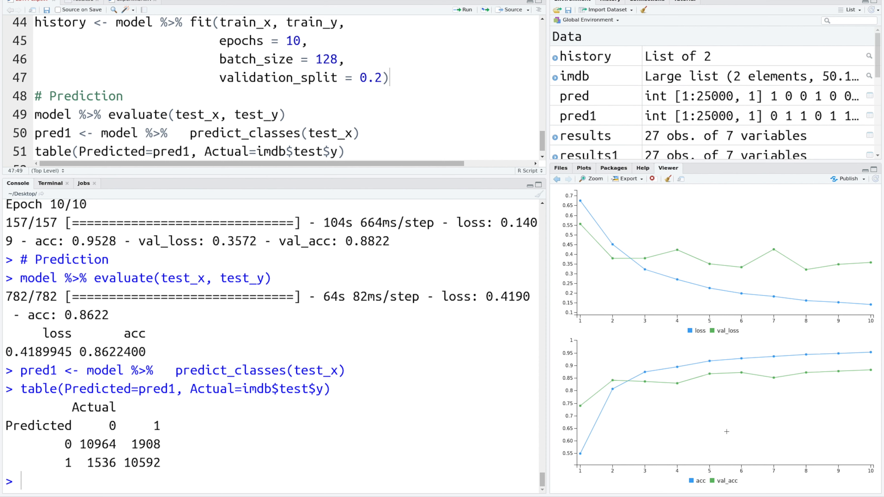
{"action": "mouse_move", "coordinate": [336, 256]}
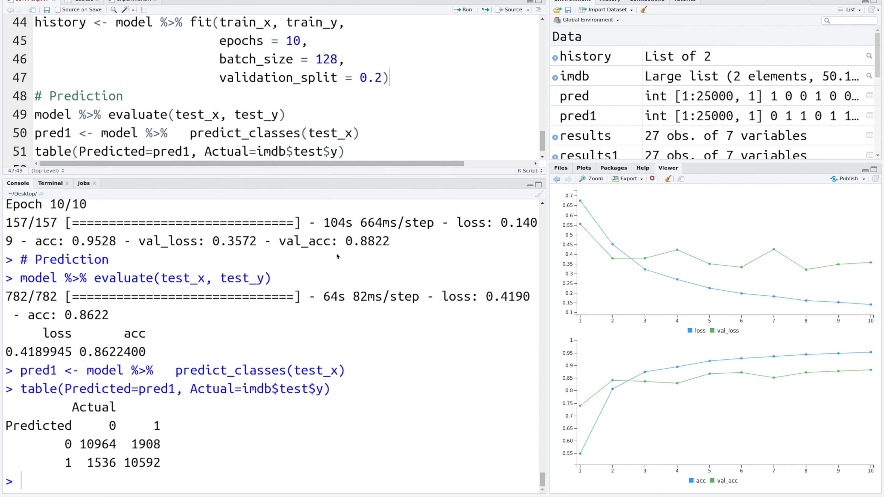
{"action": "mouse_move", "coordinate": [364, 250]}
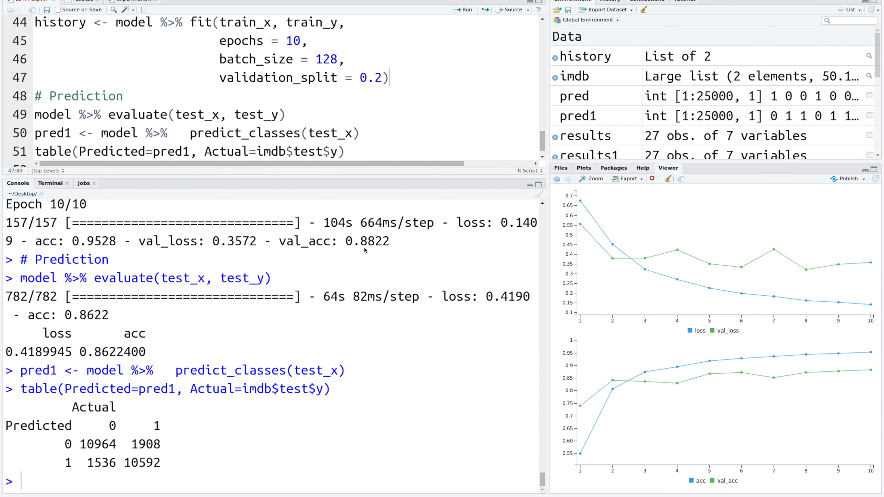
{"action": "mouse_move", "coordinate": [381, 250]}
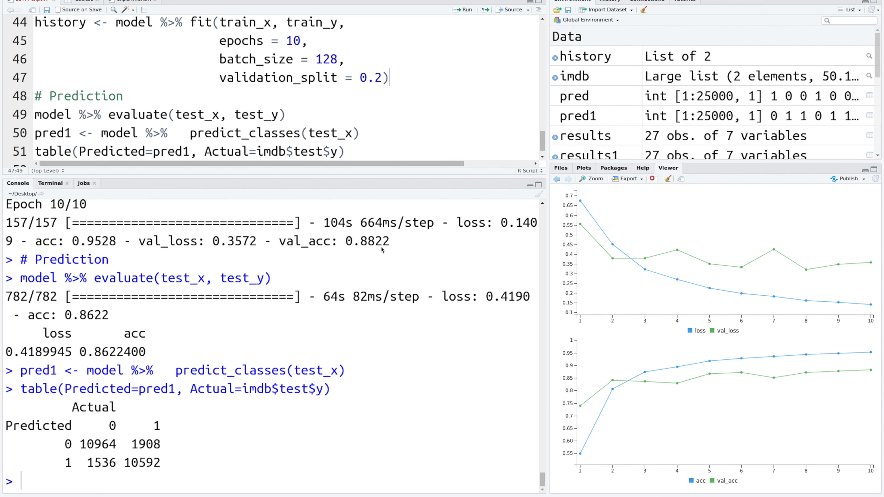
{"action": "mouse_move", "coordinate": [380, 249]}
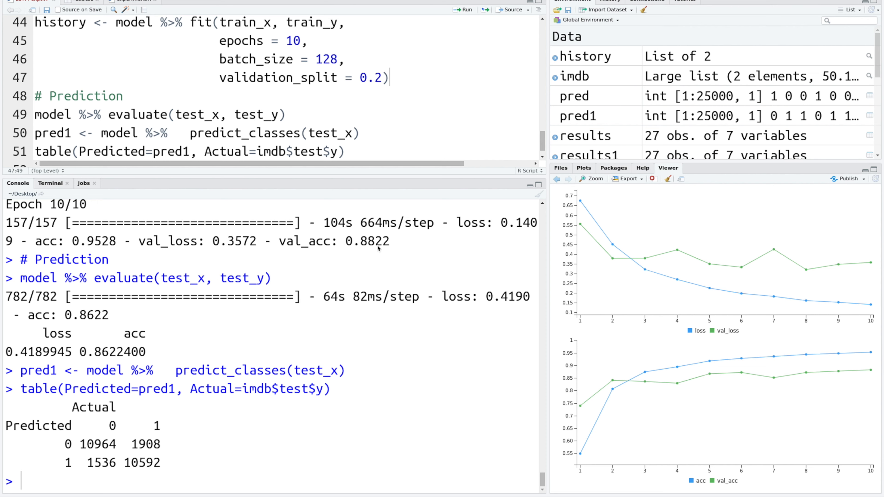
{"action": "mouse_move", "coordinate": [138, 368]}
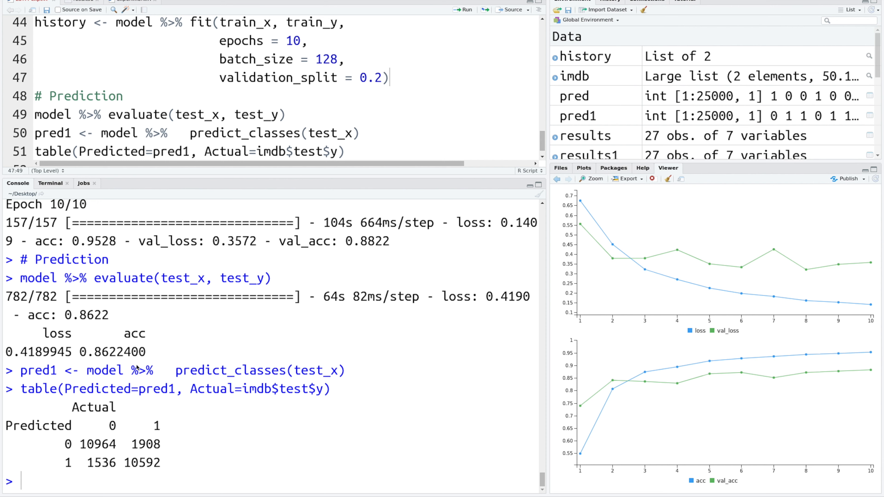
{"action": "mouse_move", "coordinate": [103, 362]}
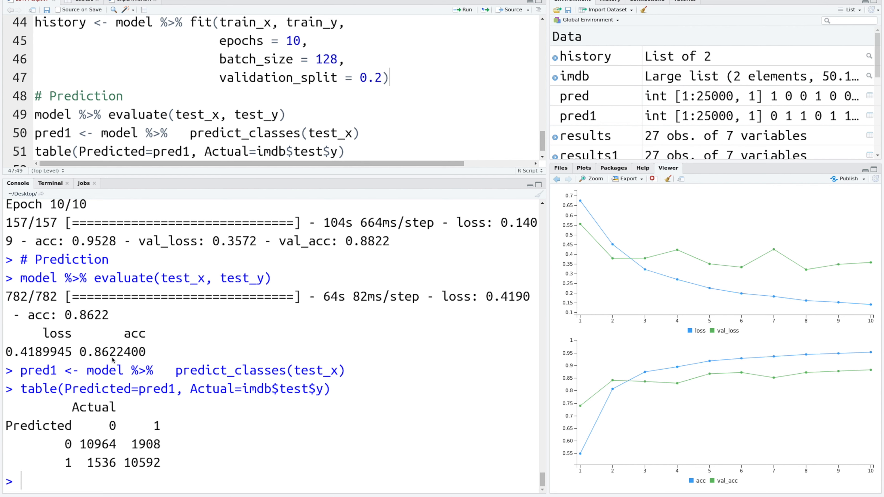
{"action": "mouse_move", "coordinate": [139, 472]}
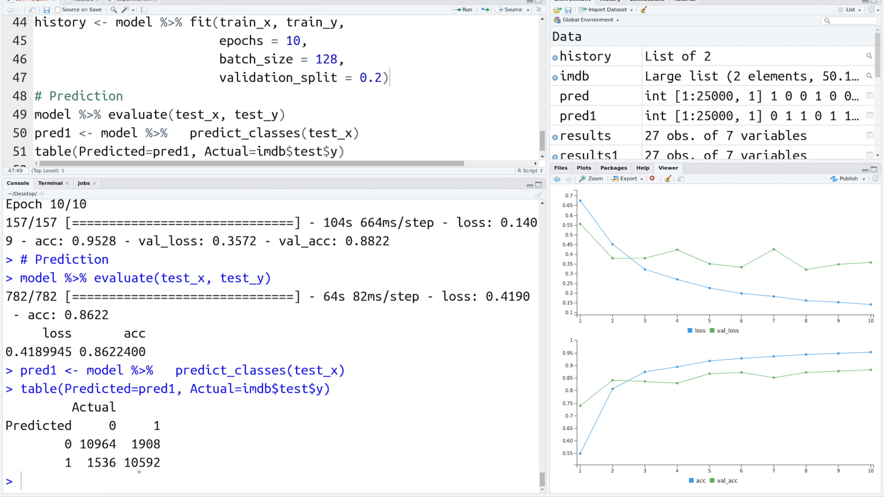